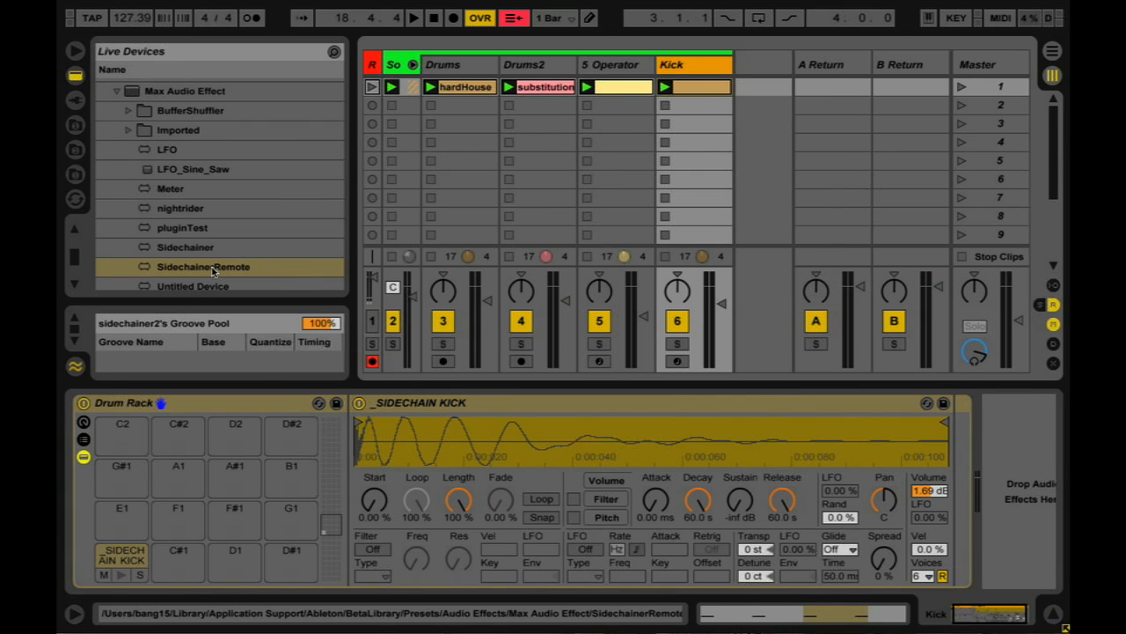
Step: Raise Operator's oscillator B level from silent to -16 dB, then return to oscillator A
{"action": "left_click", "coordinate": [204, 268]}
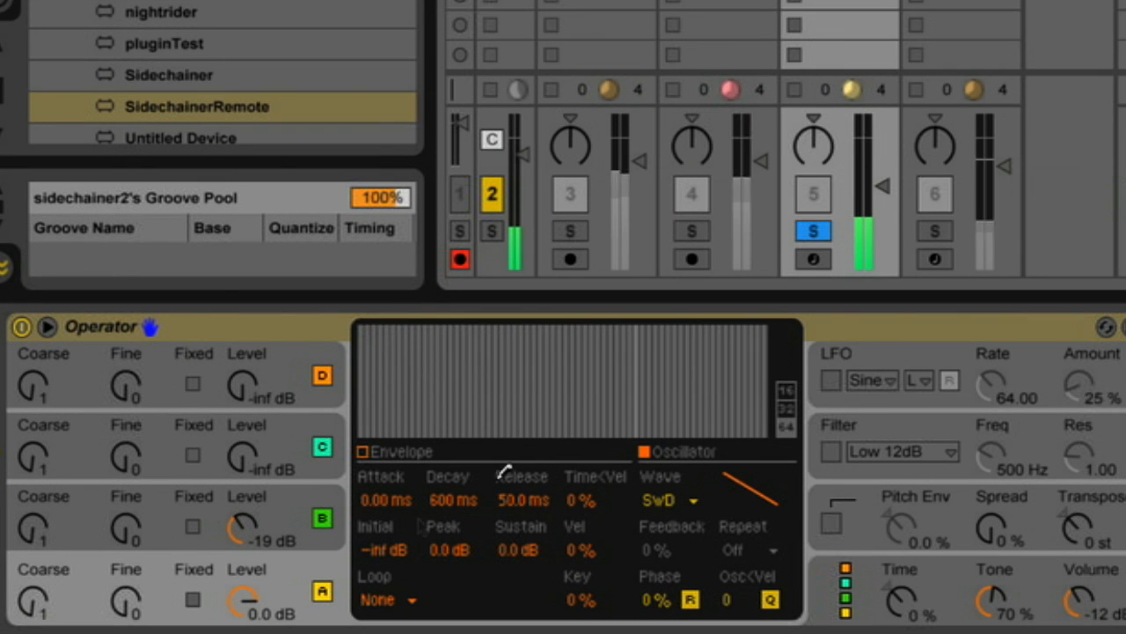
{"action": "left_click", "coordinate": [666, 500]}
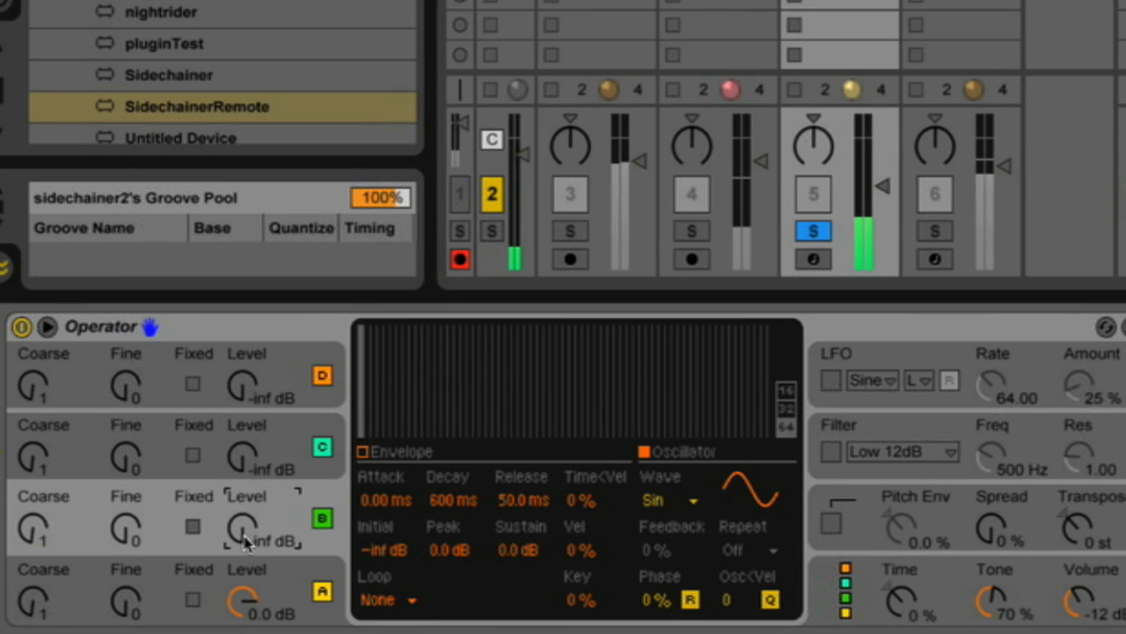
{"action": "left_click_drag", "start_coordinate": [243, 528], "coordinate": [243, 511]}
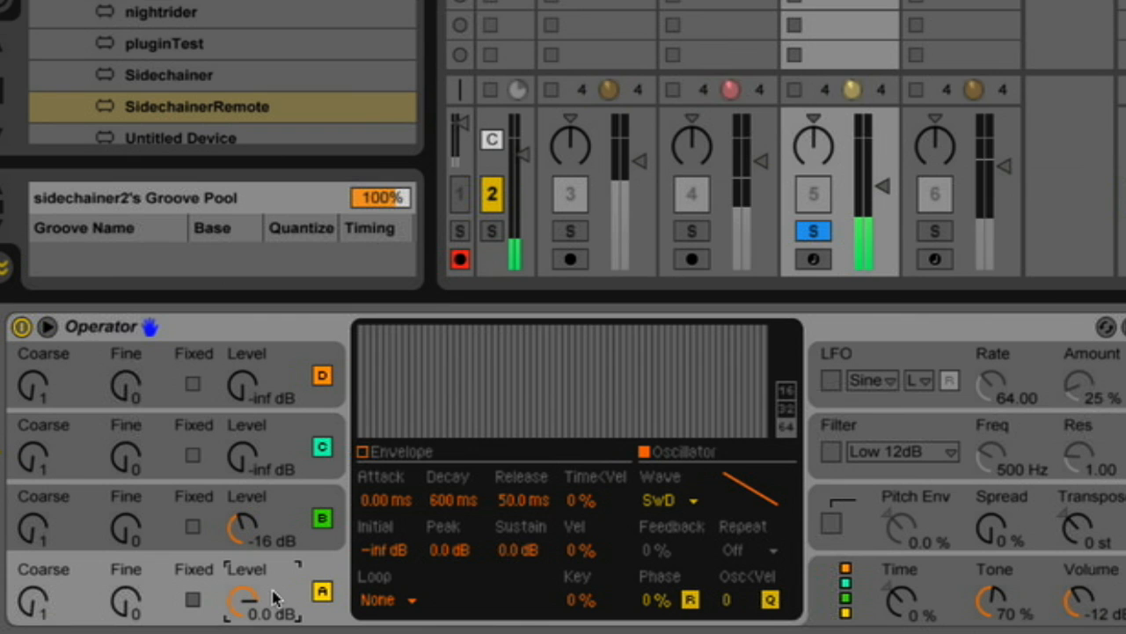
{"action": "left_click", "coordinate": [667, 500]}
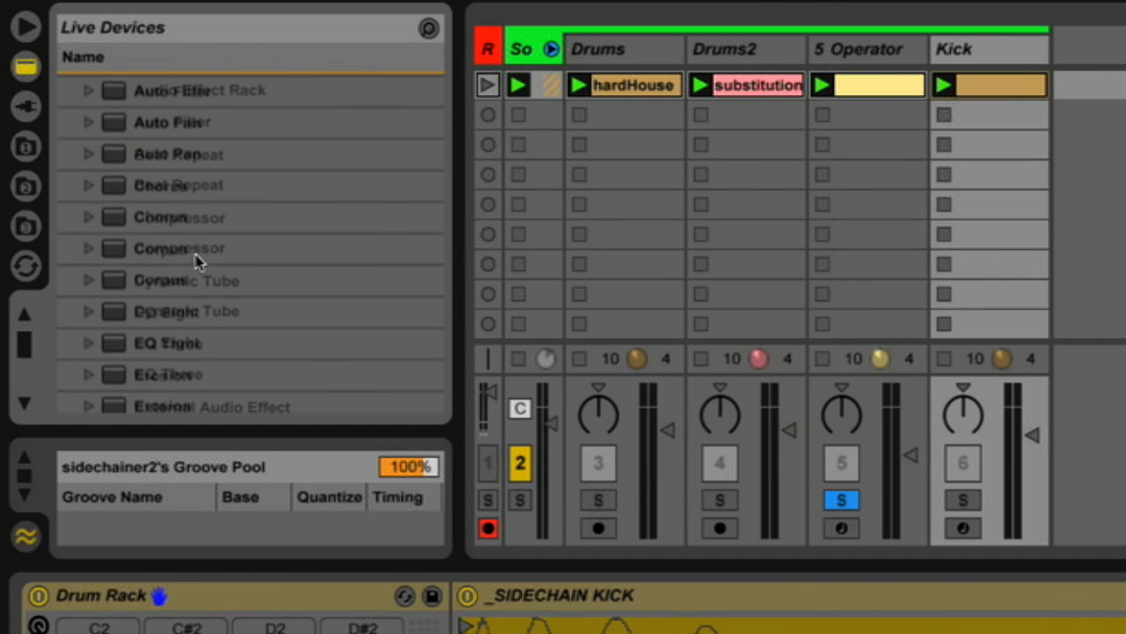
Step: Expand the Max Audio Effect folder in the browser to reveal devices like LFO and SidechainerRemote
{"action": "scroll", "scroll_direction": "down", "scroll_amount": 3}
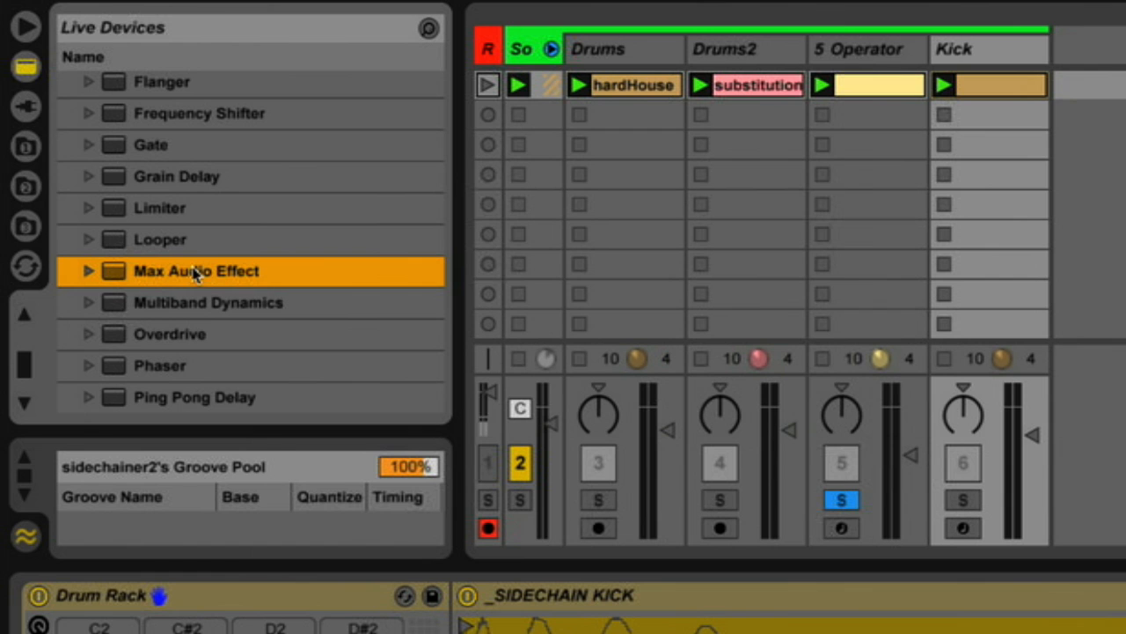
{"action": "left_click", "coordinate": [88, 271]}
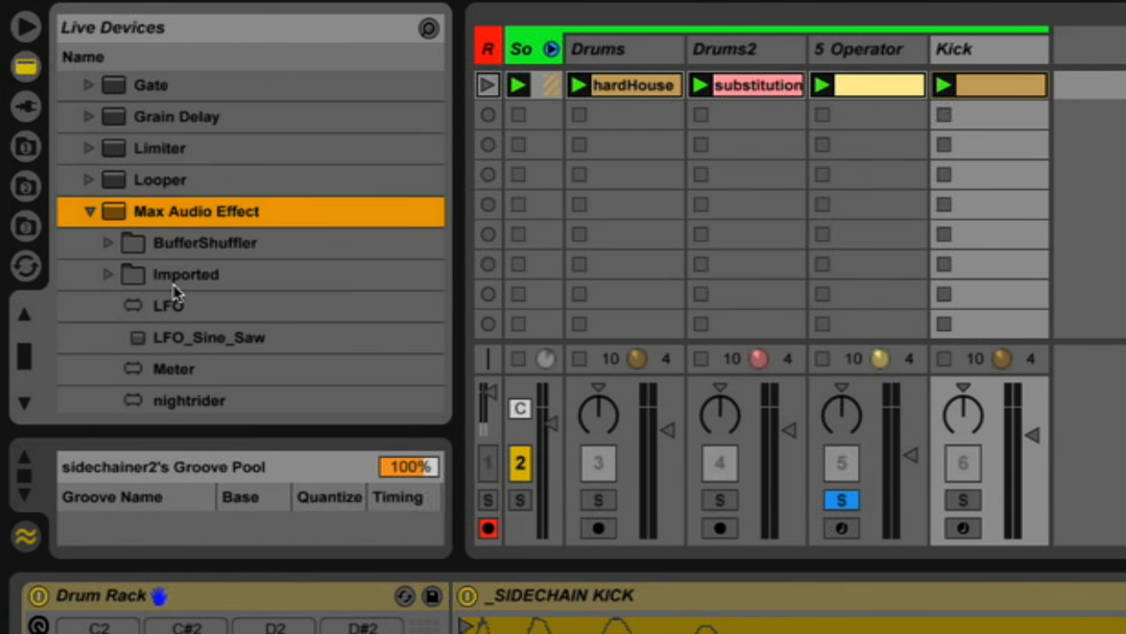
{"action": "scroll", "scroll_direction": "down", "scroll_amount": 3}
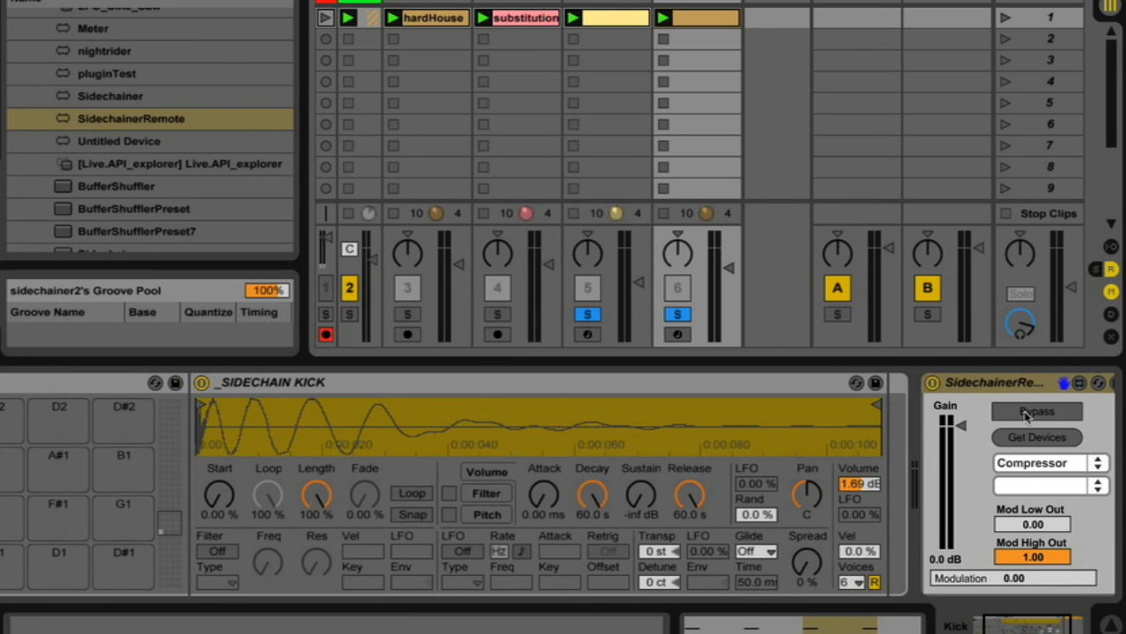
Step: Switch on the Kick track's SidechainerRemote and aim it at the Operator device
{"action": "left_click", "coordinate": [1037, 412]}
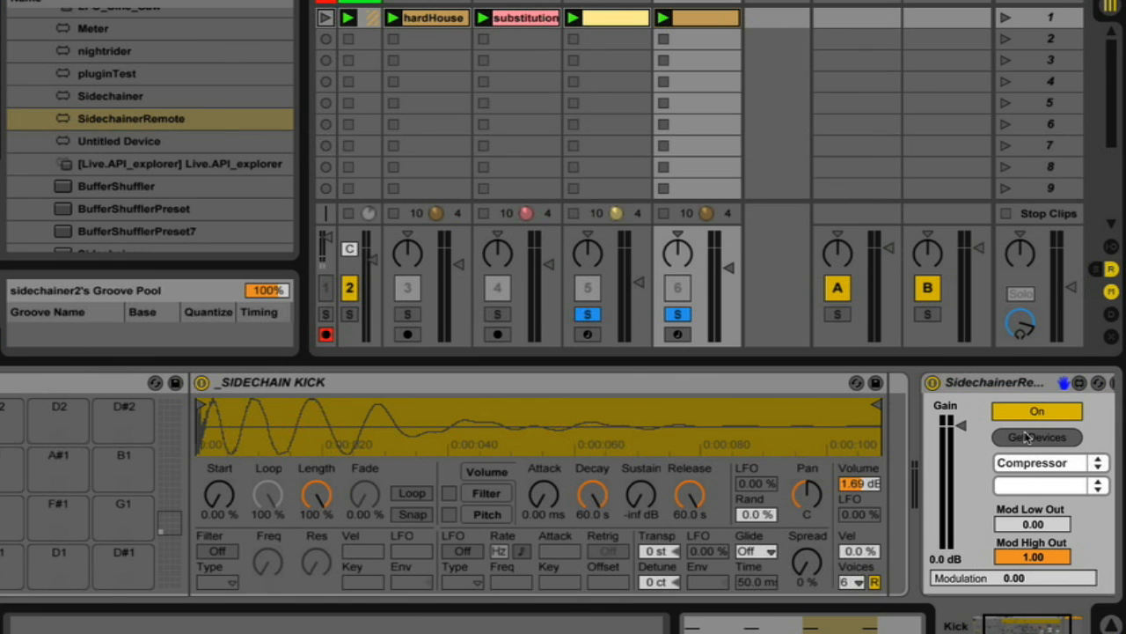
{"action": "left_click", "coordinate": [1047, 461]}
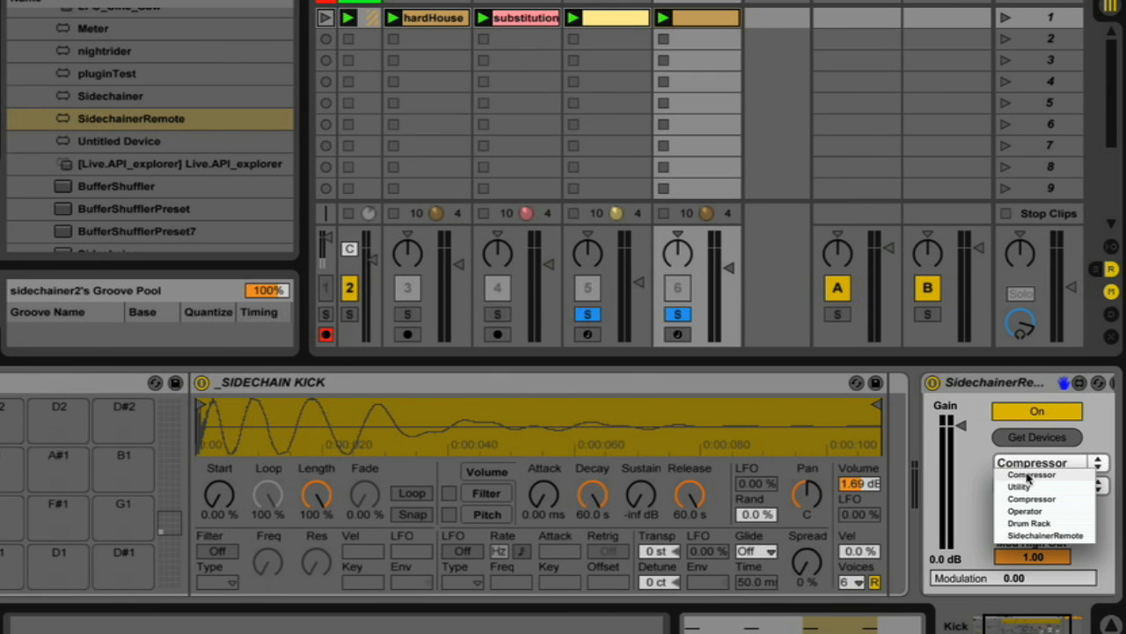
{"action": "mouse_move", "coordinate": [1024, 511]}
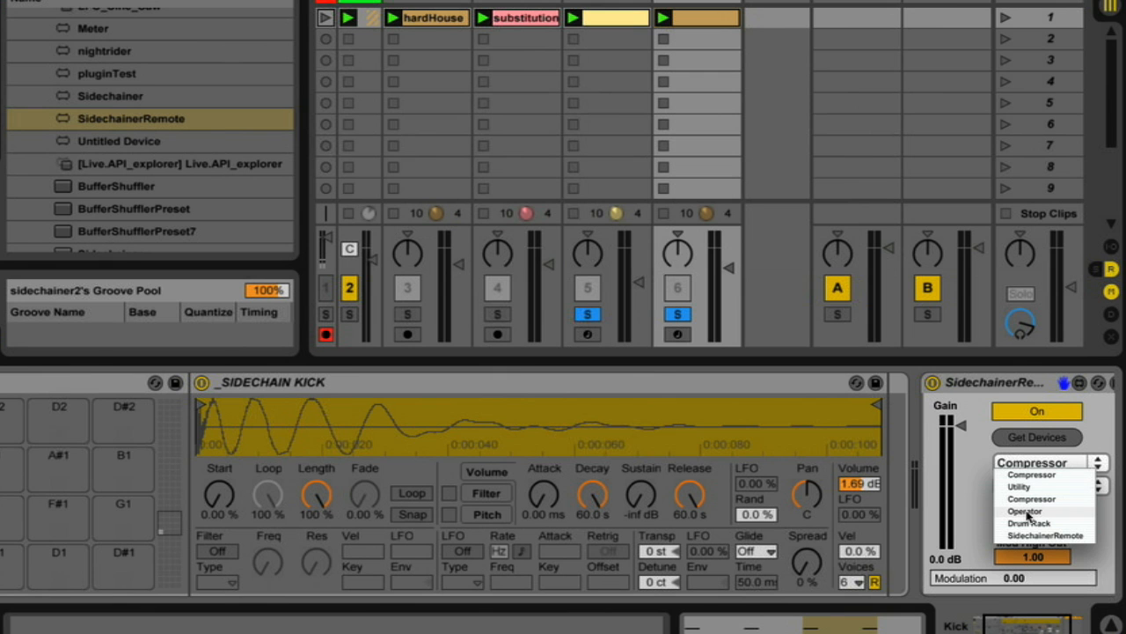
{"action": "left_click", "coordinate": [1025, 511]}
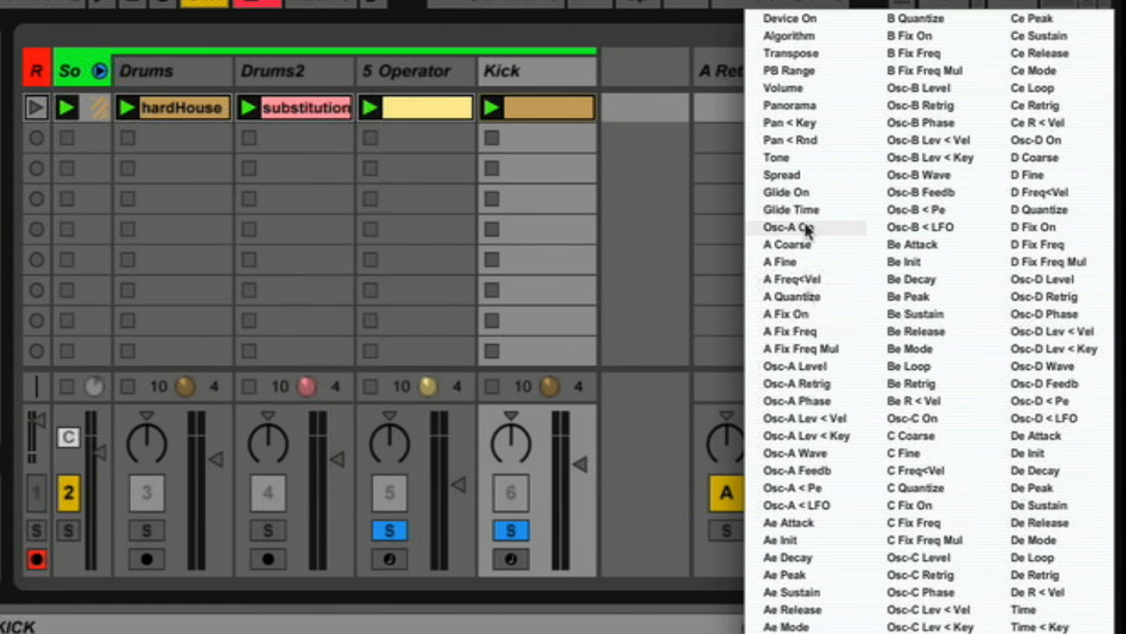
{"action": "mouse_move", "coordinate": [919, 227]}
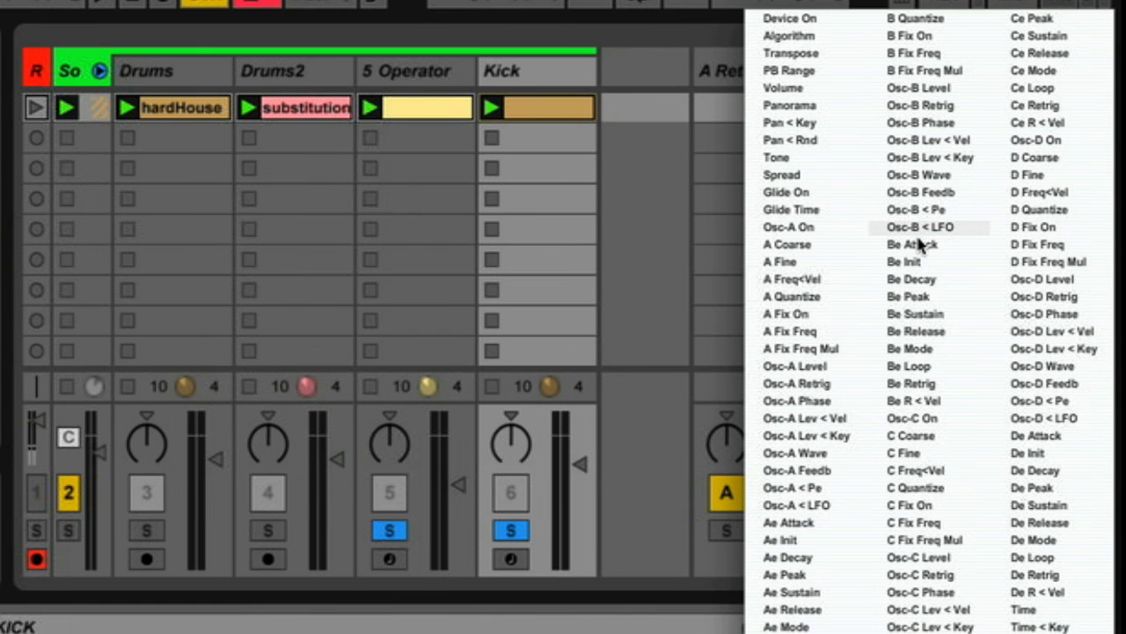
{"action": "mouse_move", "coordinate": [924, 88]}
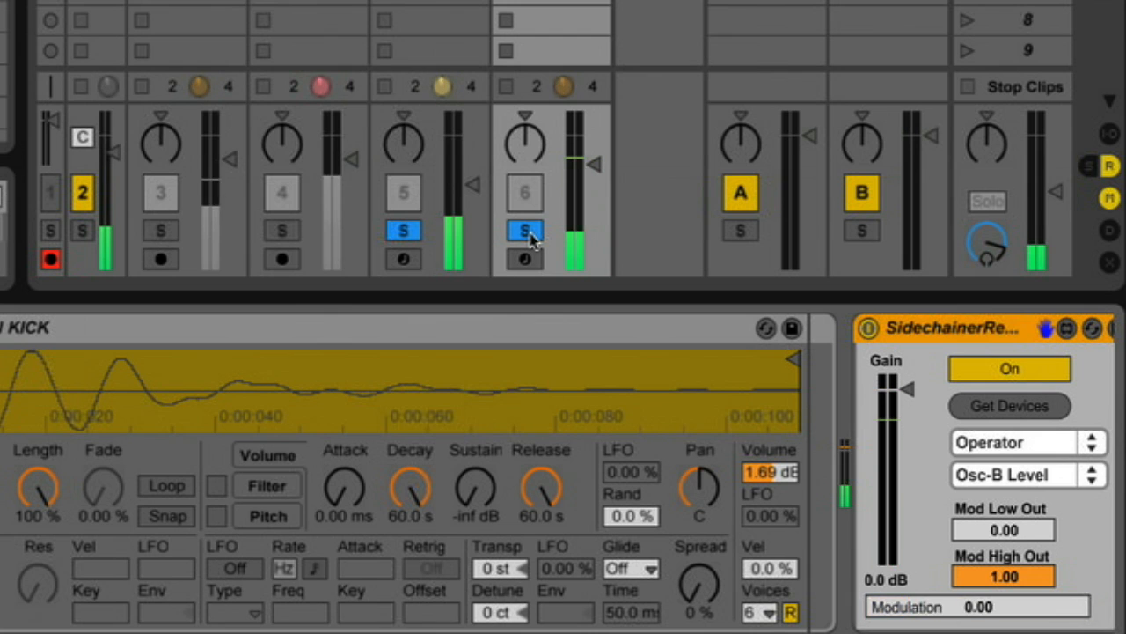
Step: Unsolo the Kick track and raise SidechainerRemote's low modulation output to about 0.14
{"action": "left_click", "coordinate": [525, 229]}
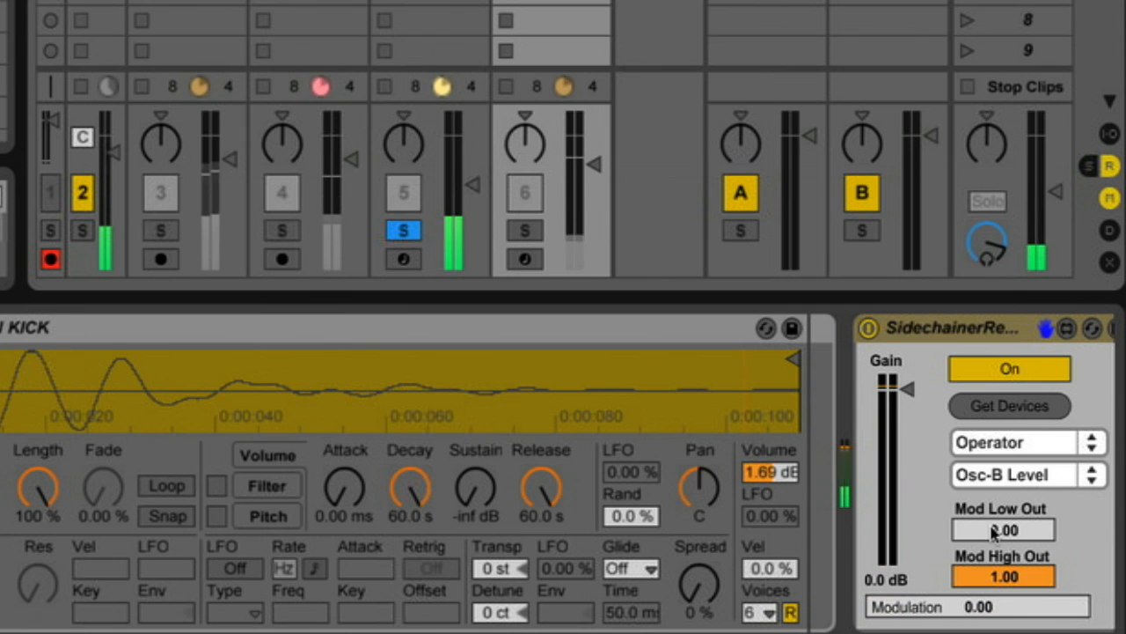
{"action": "left_click_drag", "start_coordinate": [1003, 528], "coordinate": [1004, 510]}
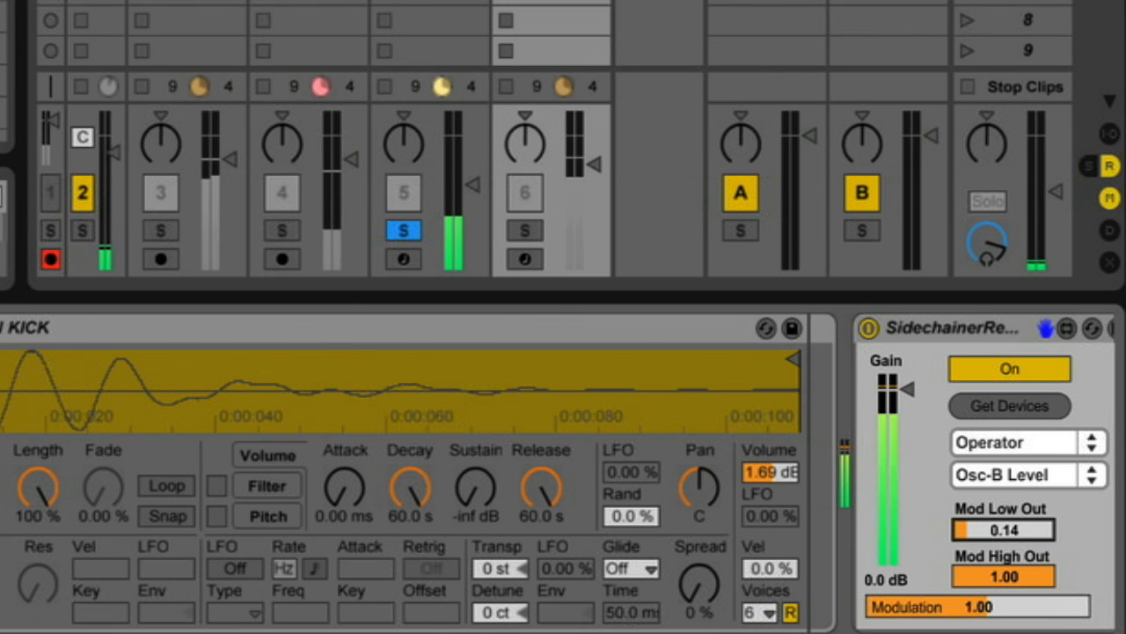
{"action": "left_click_drag", "start_coordinate": [1003, 528], "coordinate": [1021, 528]}
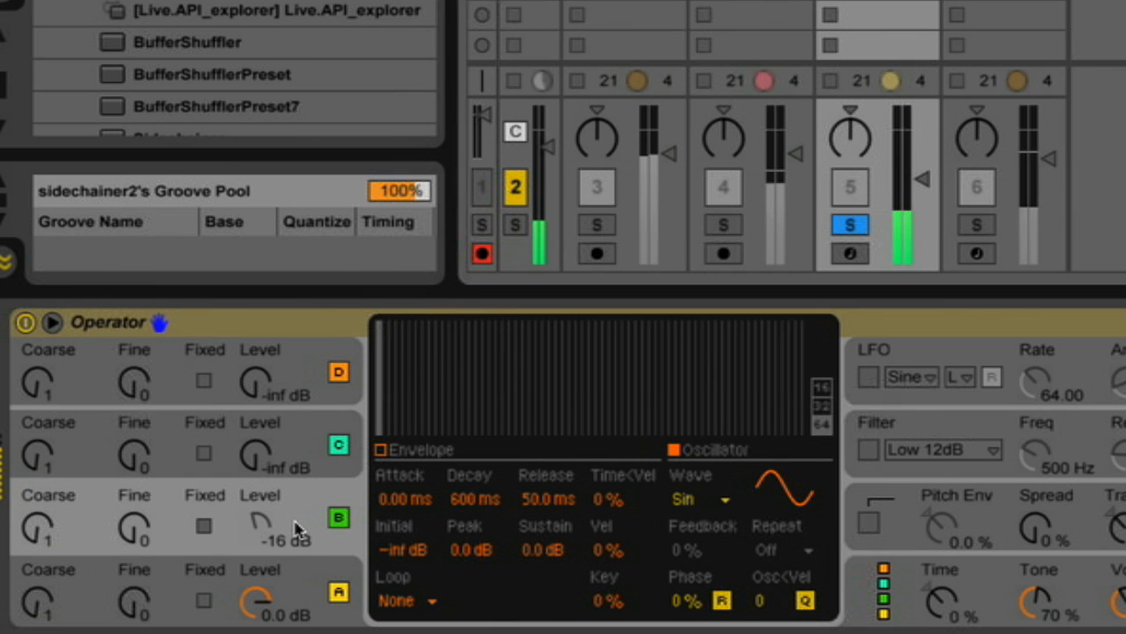
Step: Nudge oscillator B's level, unsolo the Operator track and switch off the Kick track
{"action": "left_click_drag", "start_coordinate": [260, 519], "coordinate": [261, 528]}
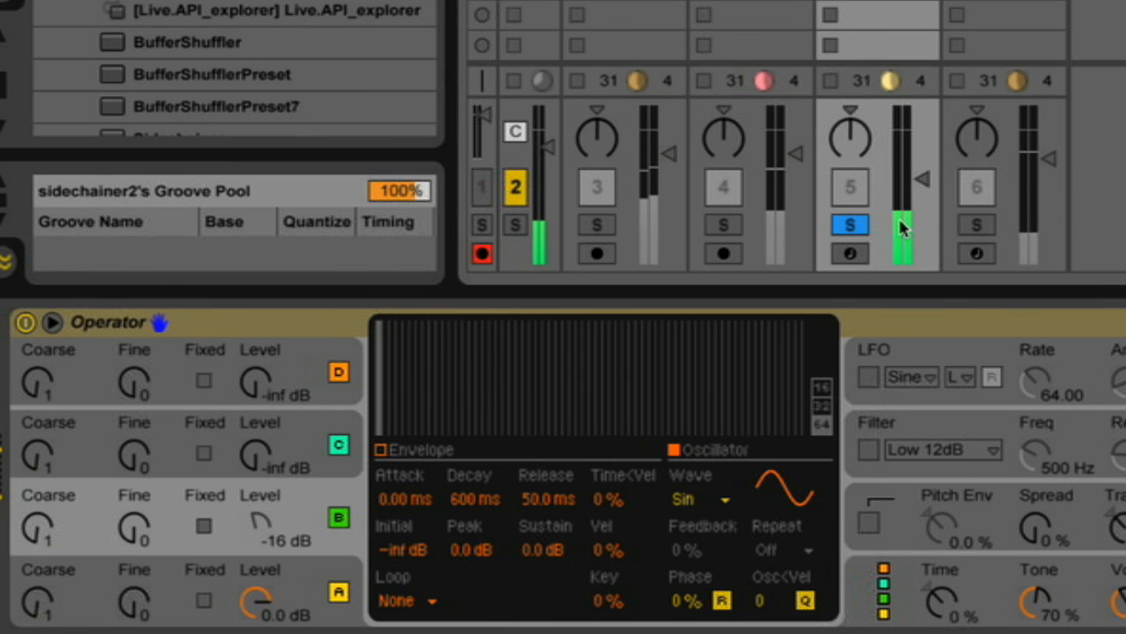
{"action": "left_click", "coordinate": [848, 225]}
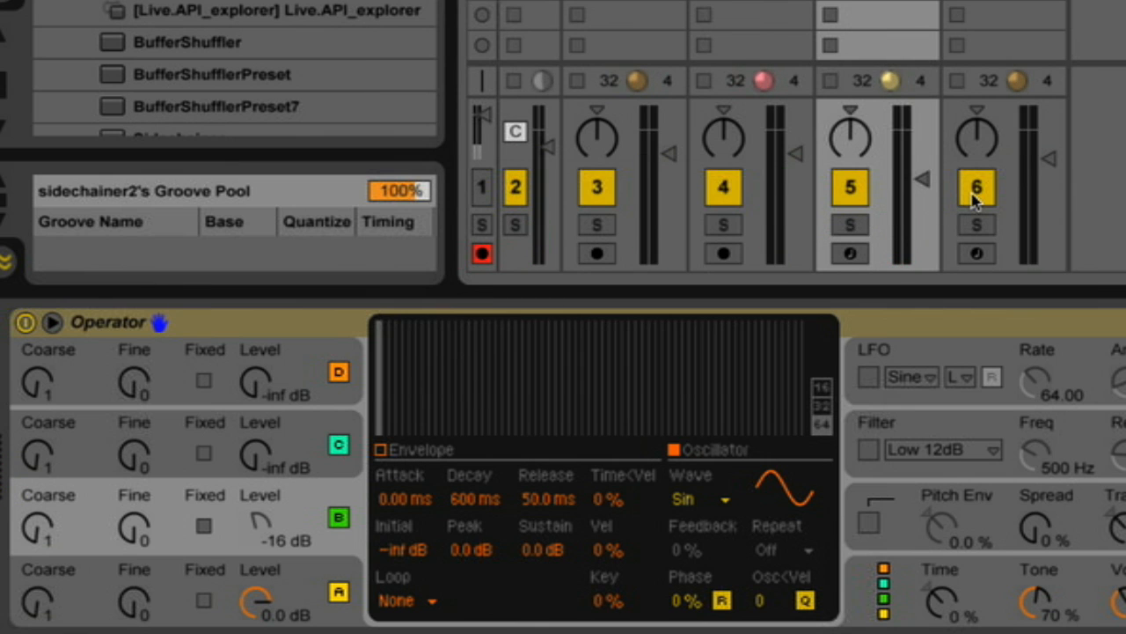
{"action": "left_click", "coordinate": [975, 186]}
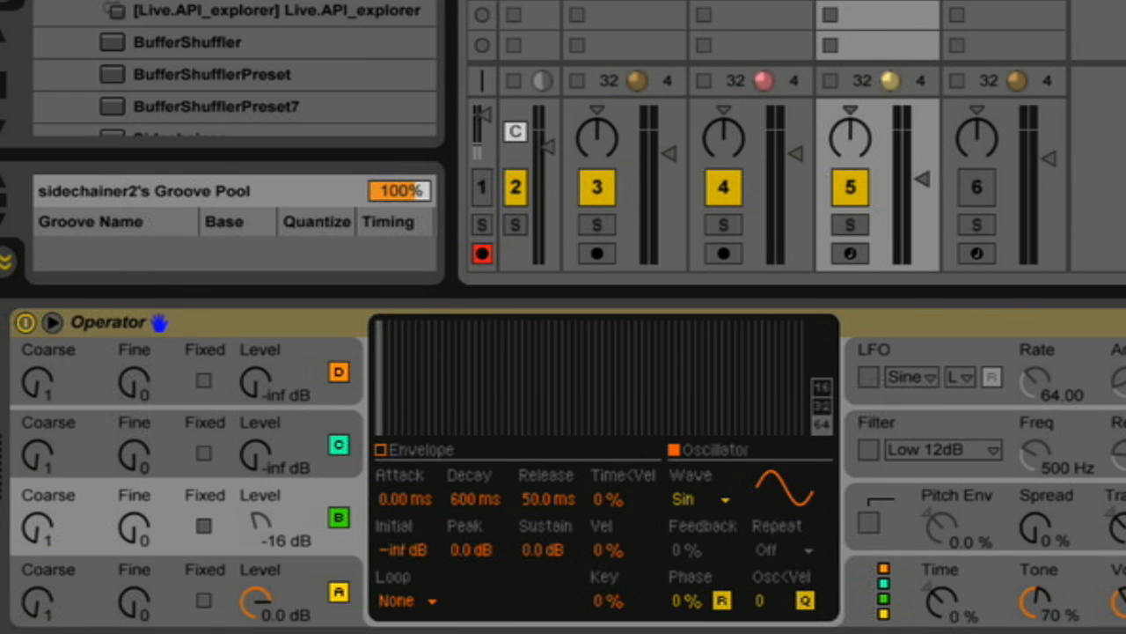
{"action": "mouse_move", "coordinate": [806, 46]}
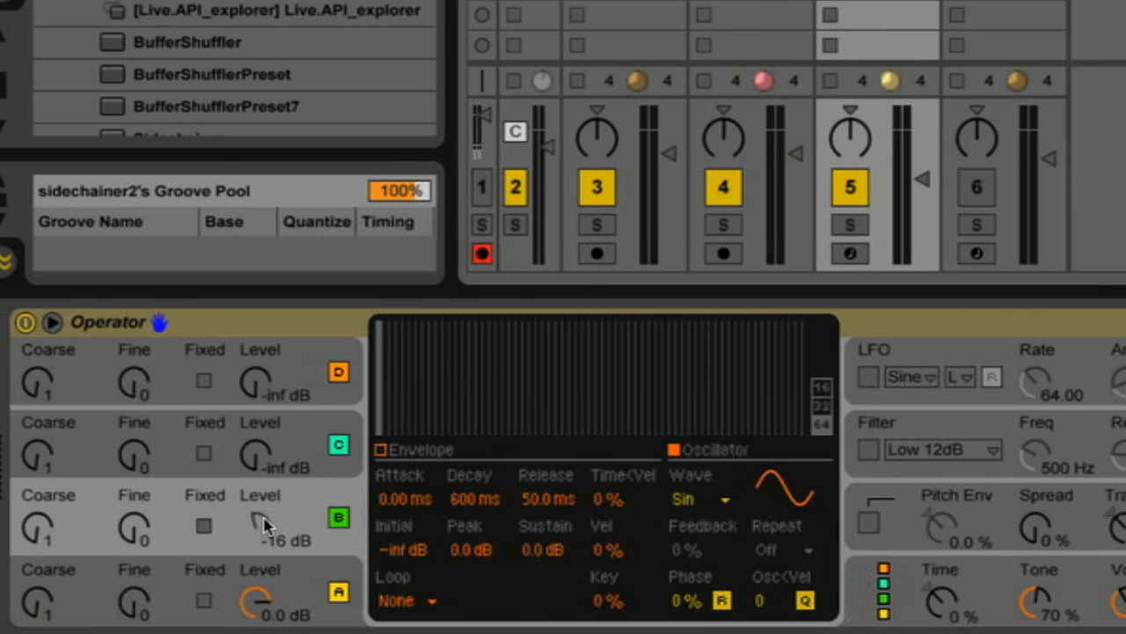
{"action": "mouse_move", "coordinate": [291, 519]}
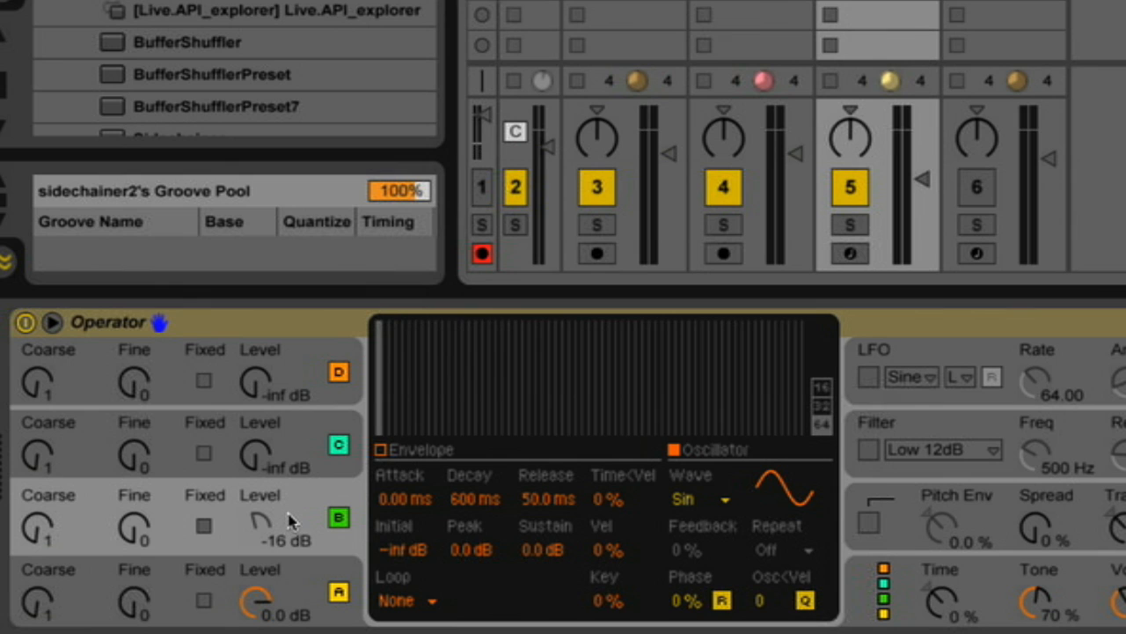
{"action": "mouse_move", "coordinate": [264, 528]}
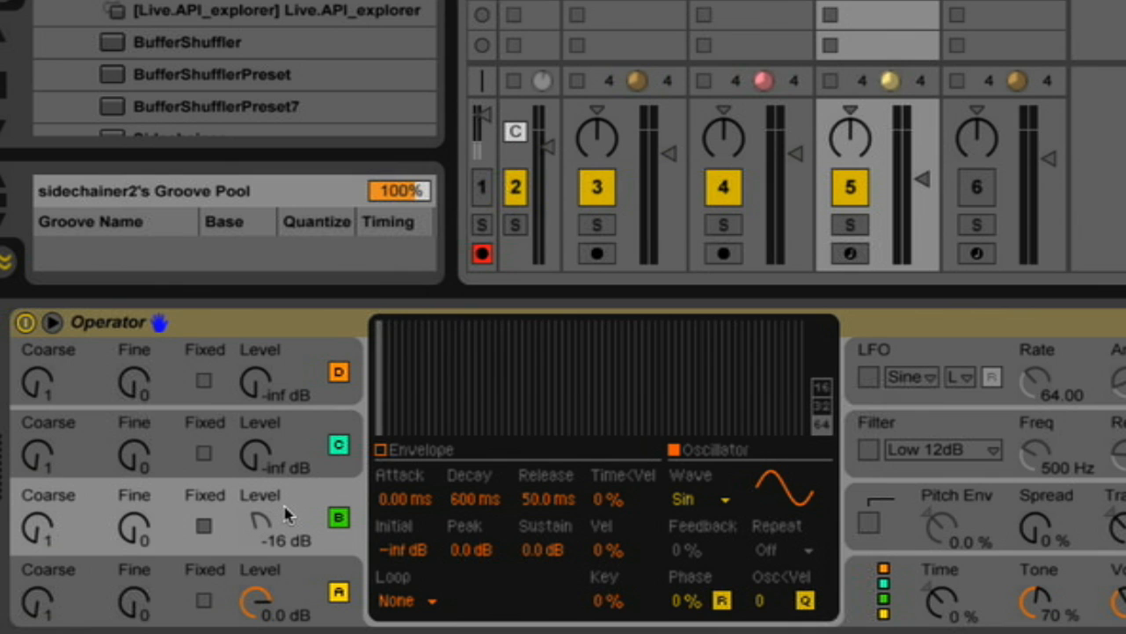
{"action": "mouse_move", "coordinate": [268, 529]}
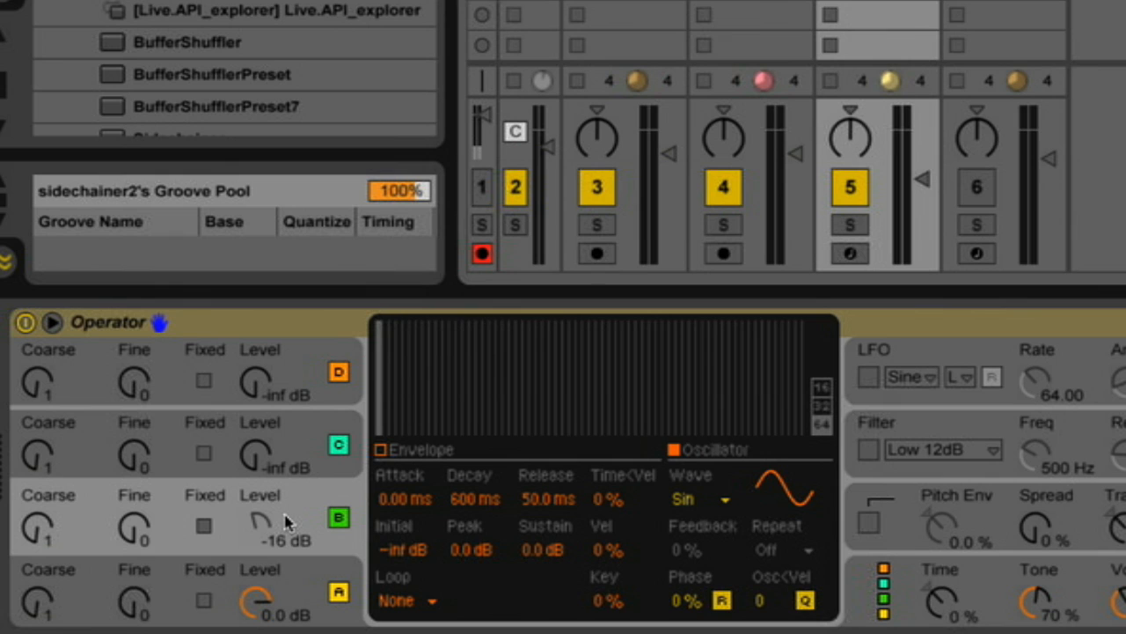
{"action": "mouse_move", "coordinate": [264, 528]}
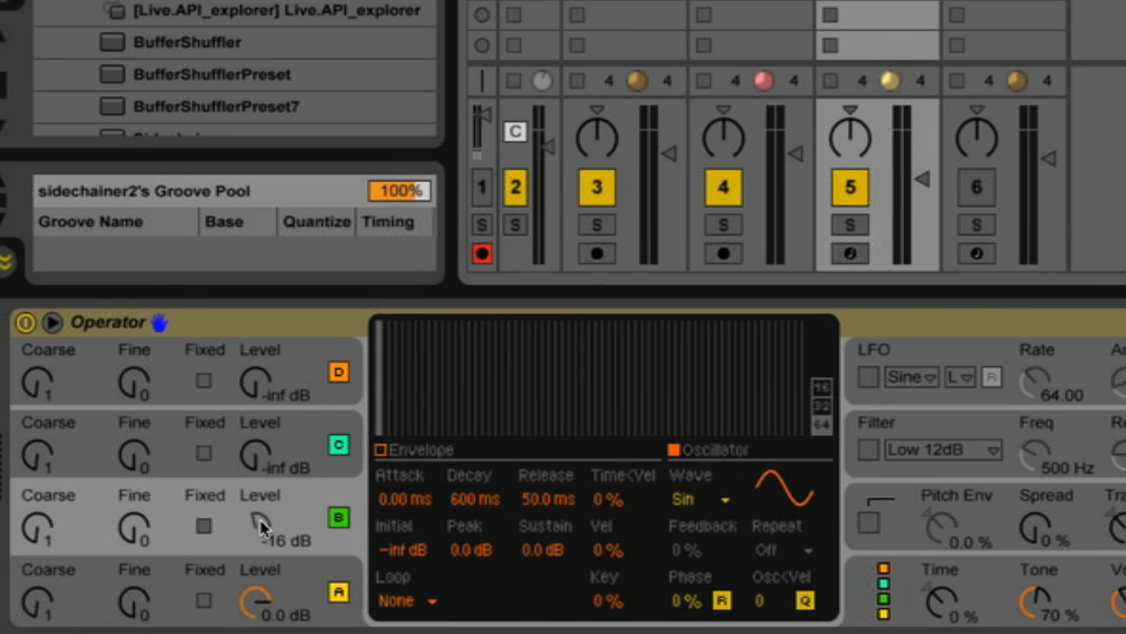
{"action": "mouse_move", "coordinate": [278, 514]}
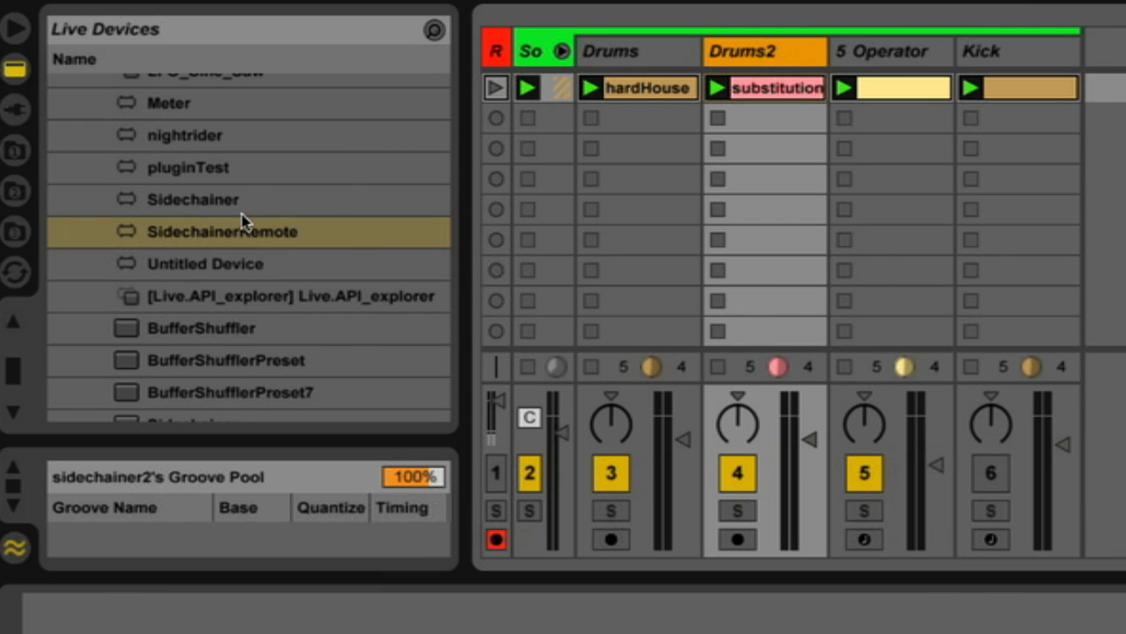
{"action": "mouse_move", "coordinate": [194, 233]}
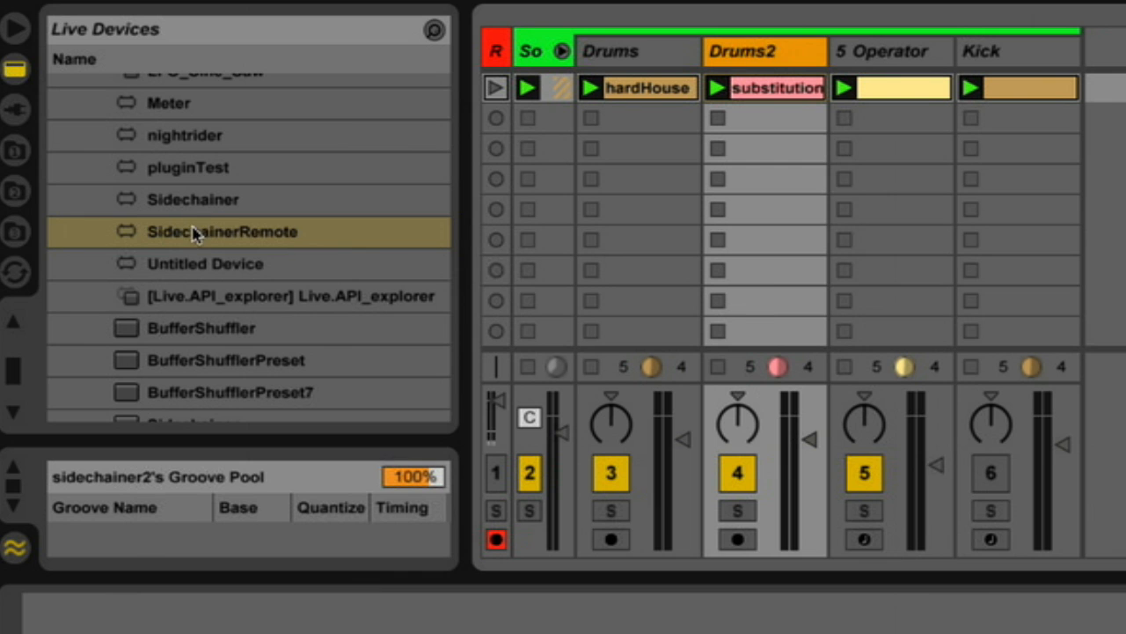
Step: Add a SidechainerRemote to Drums2 and set it to modulate the Reverb's Dry/Wet
{"action": "left_click", "coordinate": [222, 232]}
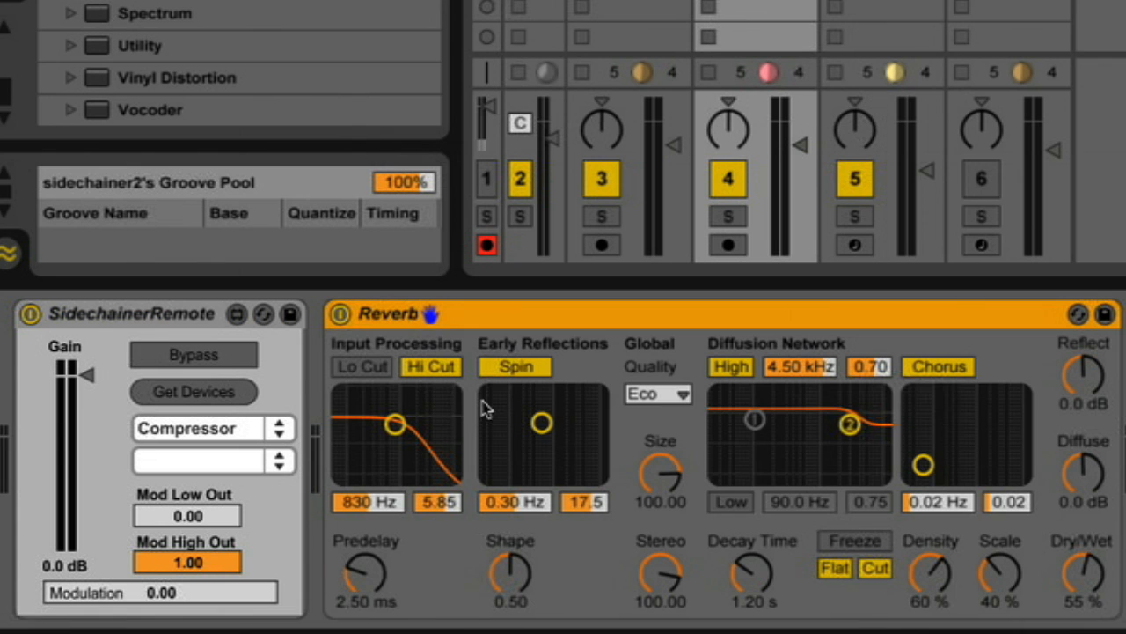
{"action": "left_click", "coordinate": [194, 355]}
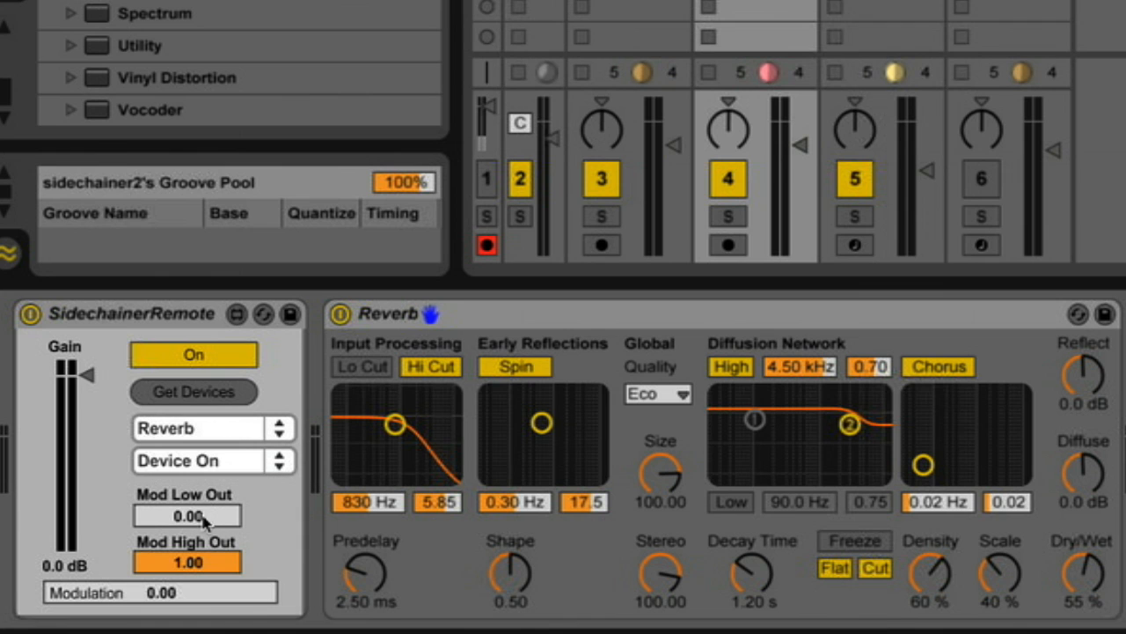
{"action": "left_click", "coordinate": [200, 428]}
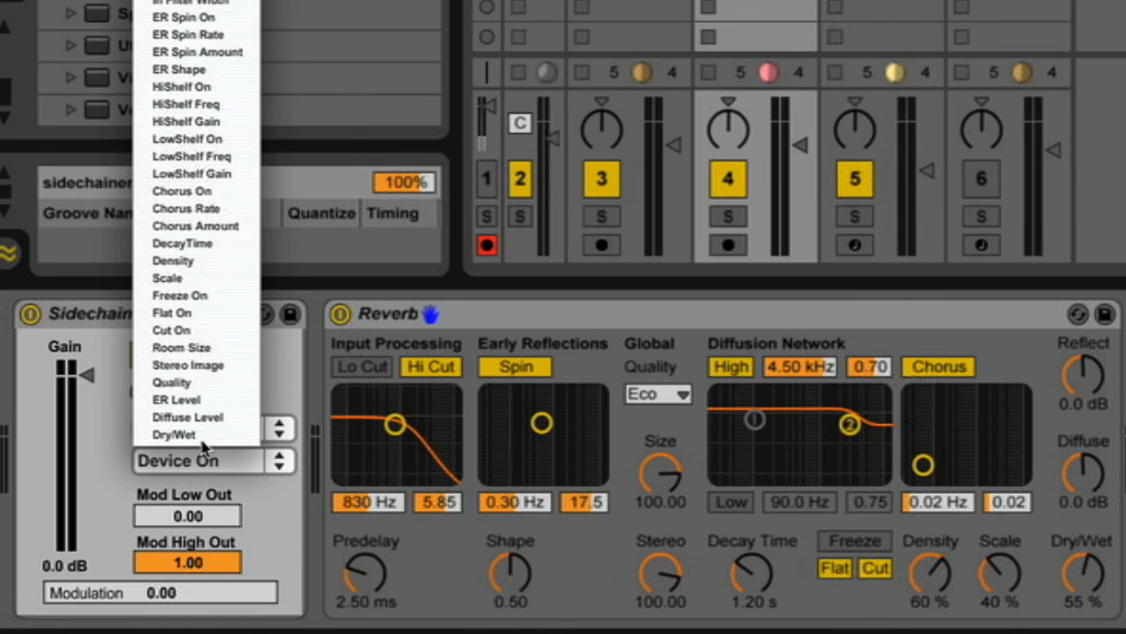
{"action": "left_click", "coordinate": [186, 415]}
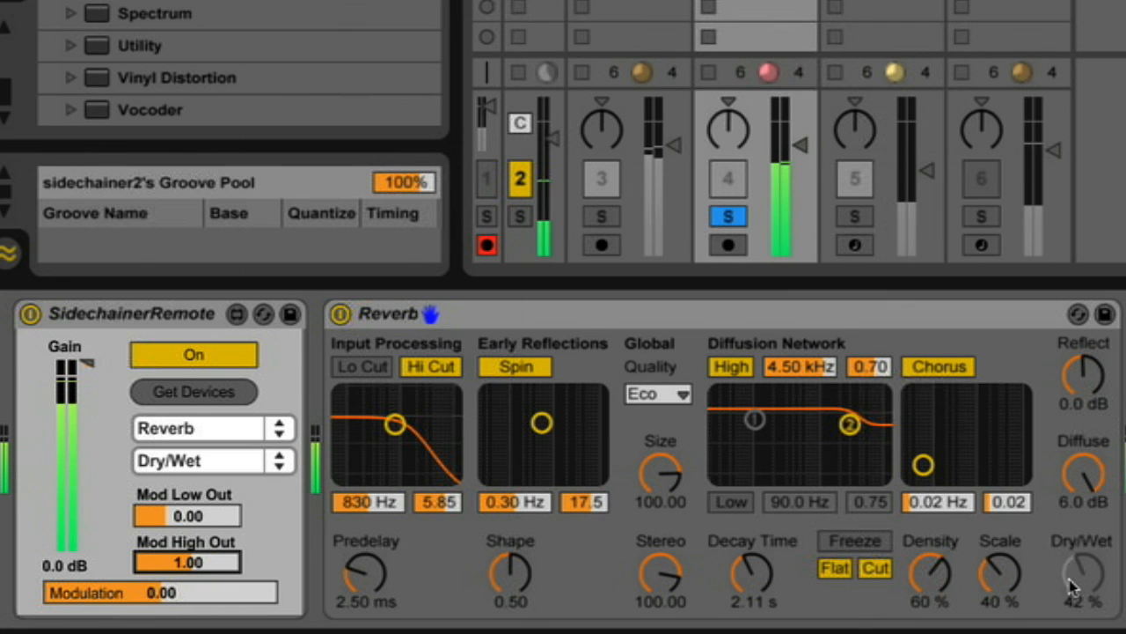
Step: Raise the Reverb's diffusion low frequency to about 319 Hz and shorten decay to 1.12 s
{"action": "left_click_drag", "start_coordinate": [1082, 577], "coordinate": [1077, 584]}
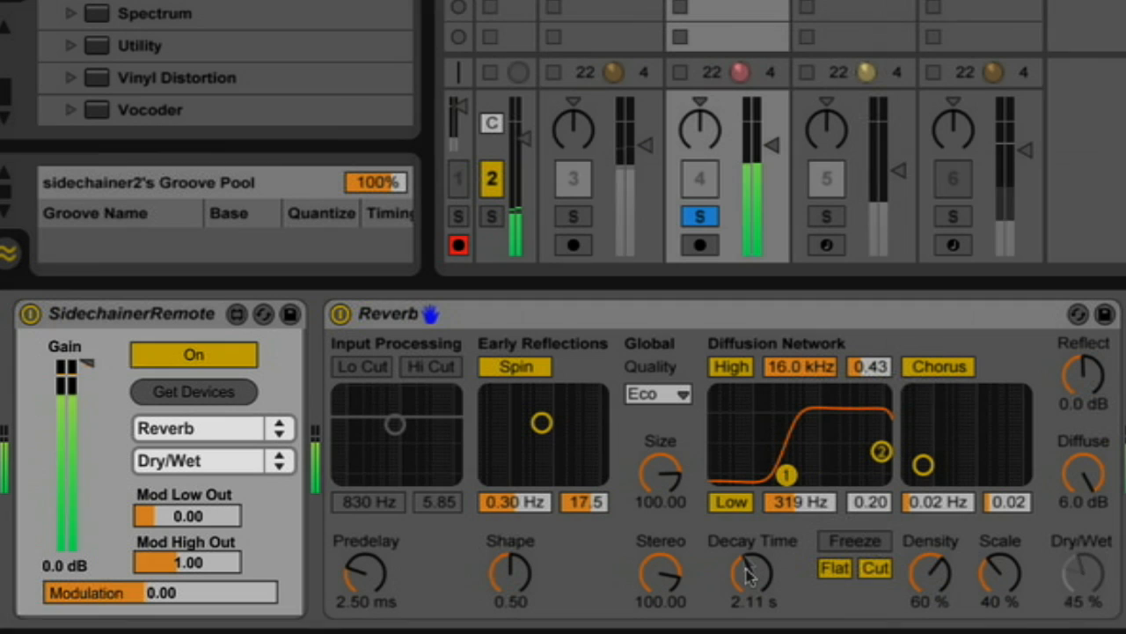
{"action": "left_click_drag", "start_coordinate": [753, 573], "coordinate": [753, 590]}
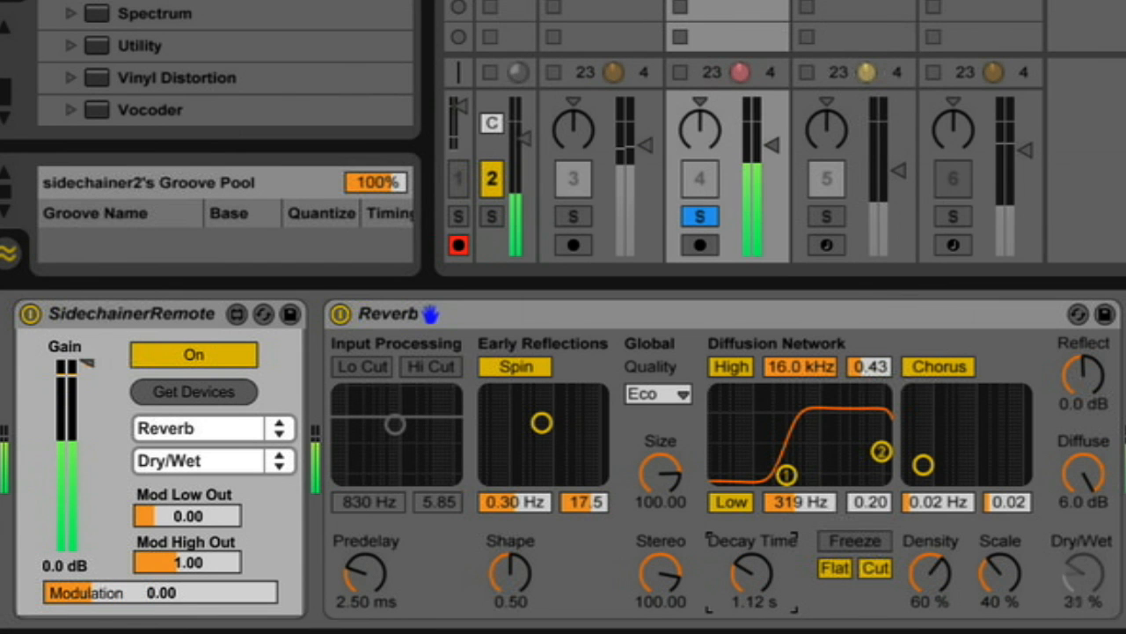
{"action": "left_click_drag", "start_coordinate": [753, 572], "coordinate": [748, 577]}
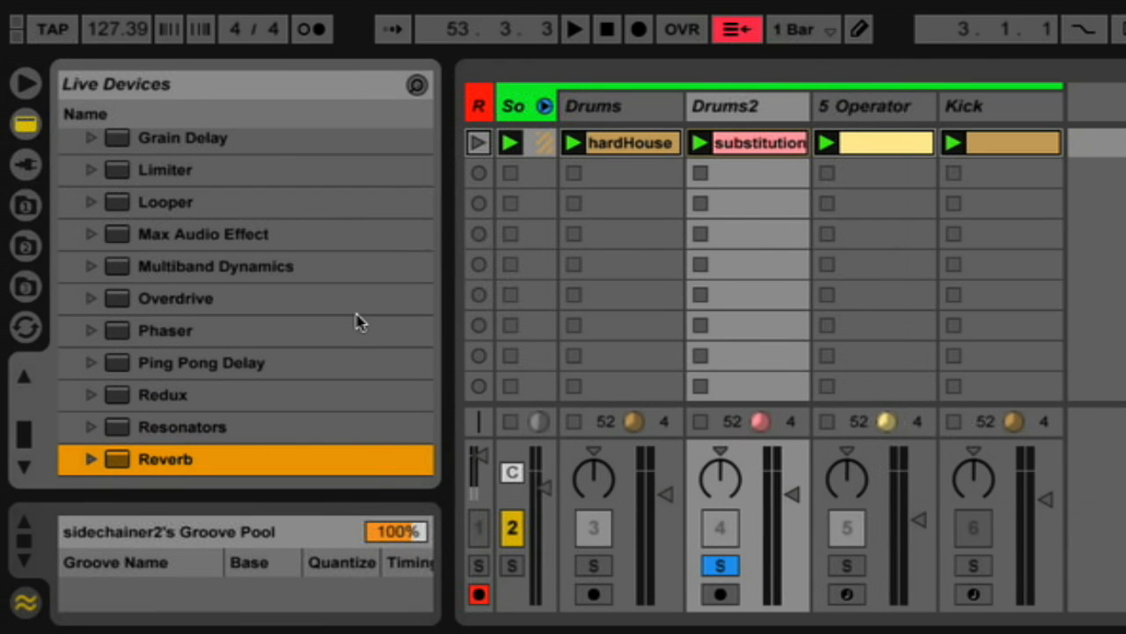
{"action": "mouse_move", "coordinate": [355, 317]}
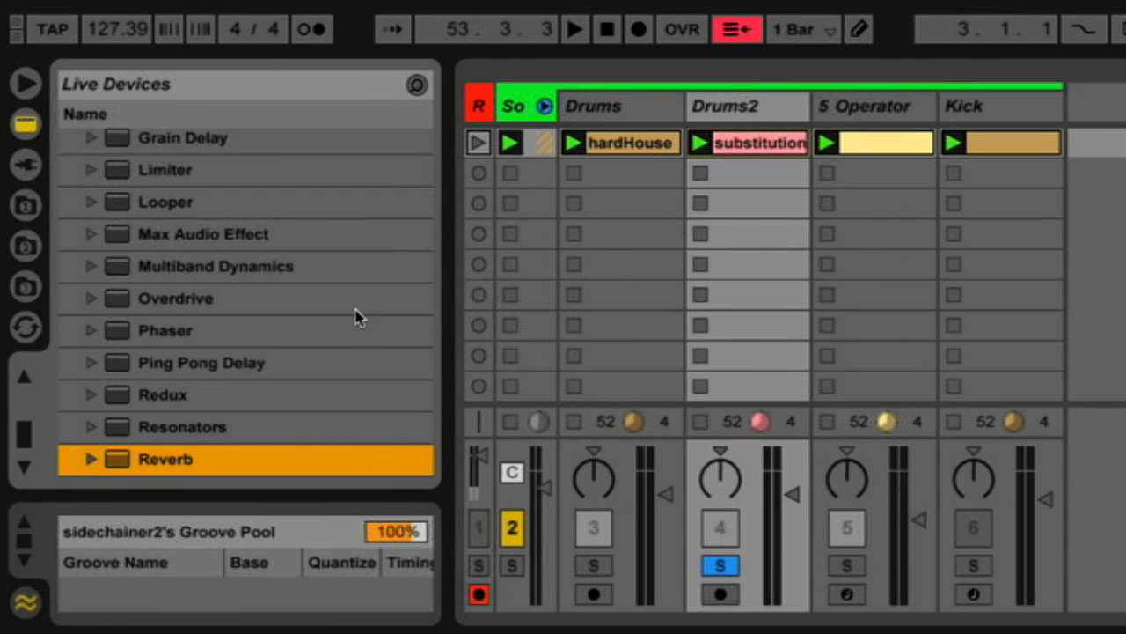
Step: Scroll the browser toward the Instruments folder to find Operator
{"action": "scroll", "scroll_direction": "down", "scroll_amount": 3}
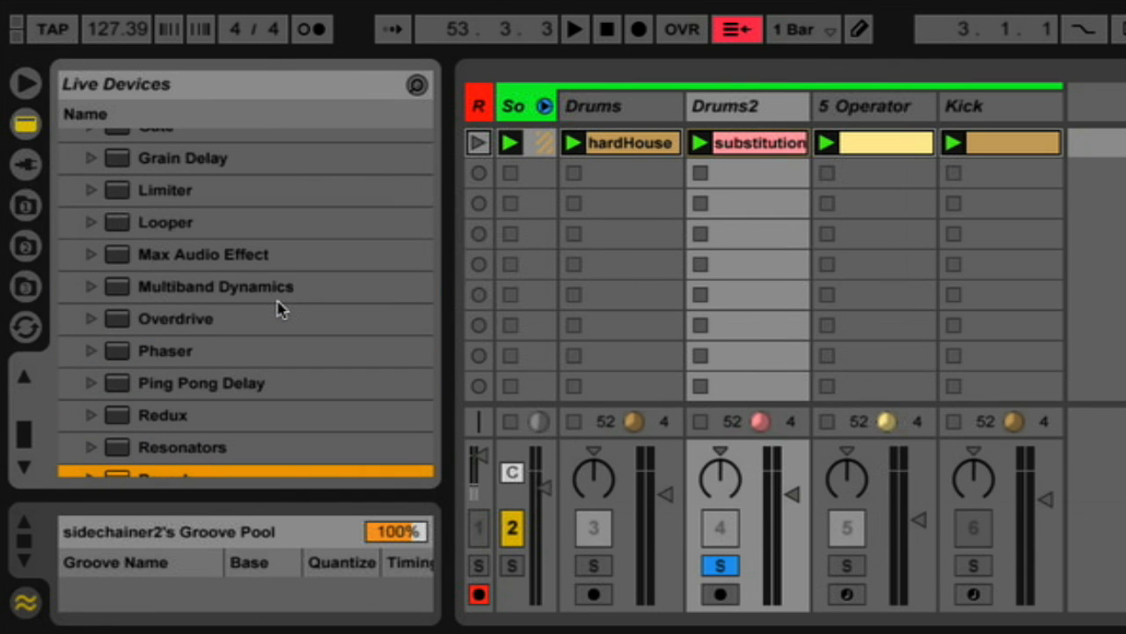
{"action": "mouse_move", "coordinate": [581, 183]}
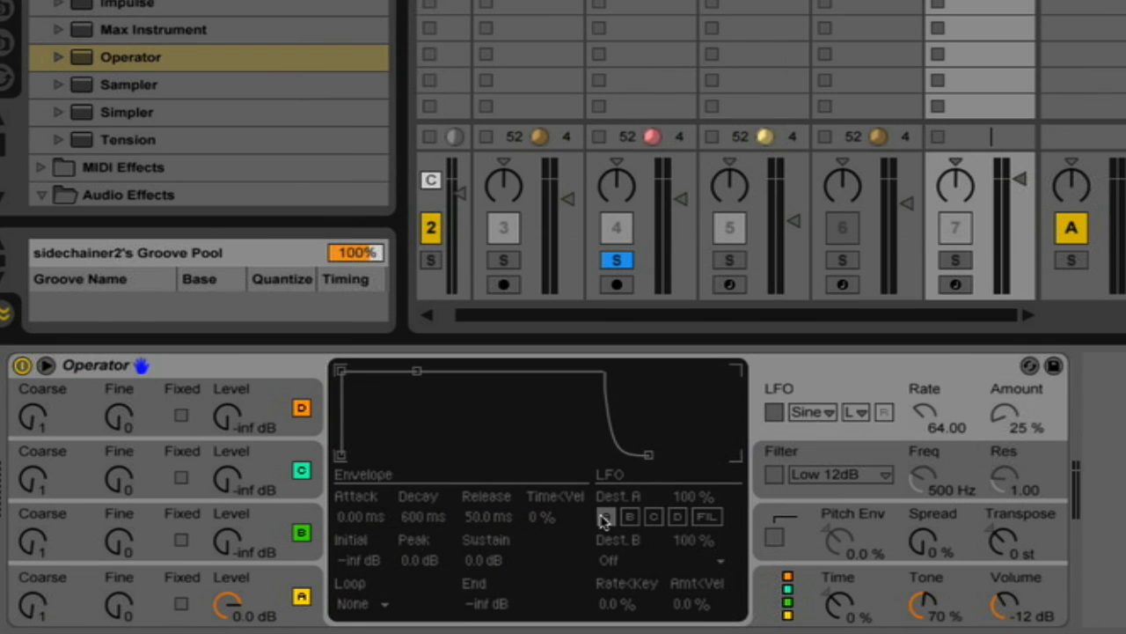
Step: Enable Operator's LFO routed to volume, tempo-synced at 1/6 with 100% amount
{"action": "left_click", "coordinate": [606, 516]}
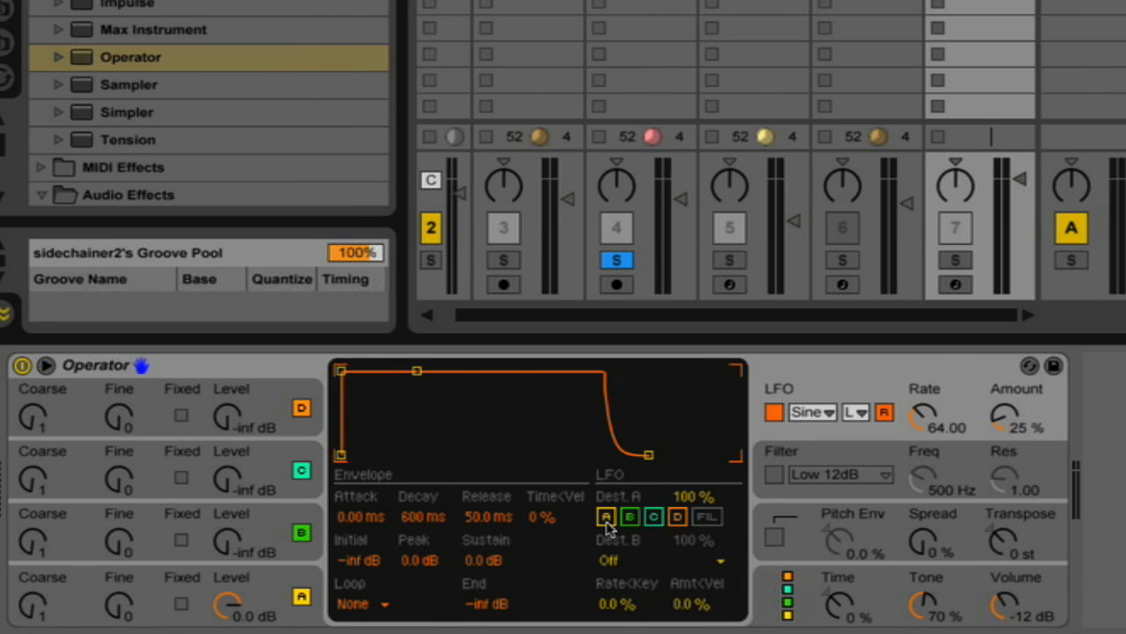
{"action": "mouse_move", "coordinate": [627, 561]}
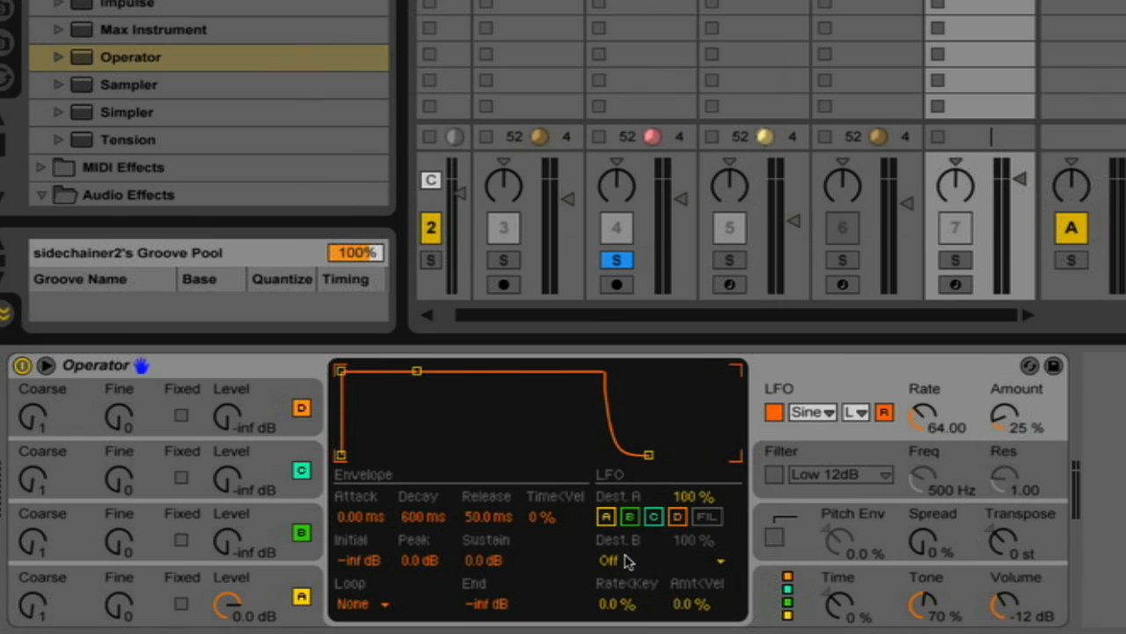
{"action": "mouse_move", "coordinate": [625, 563]}
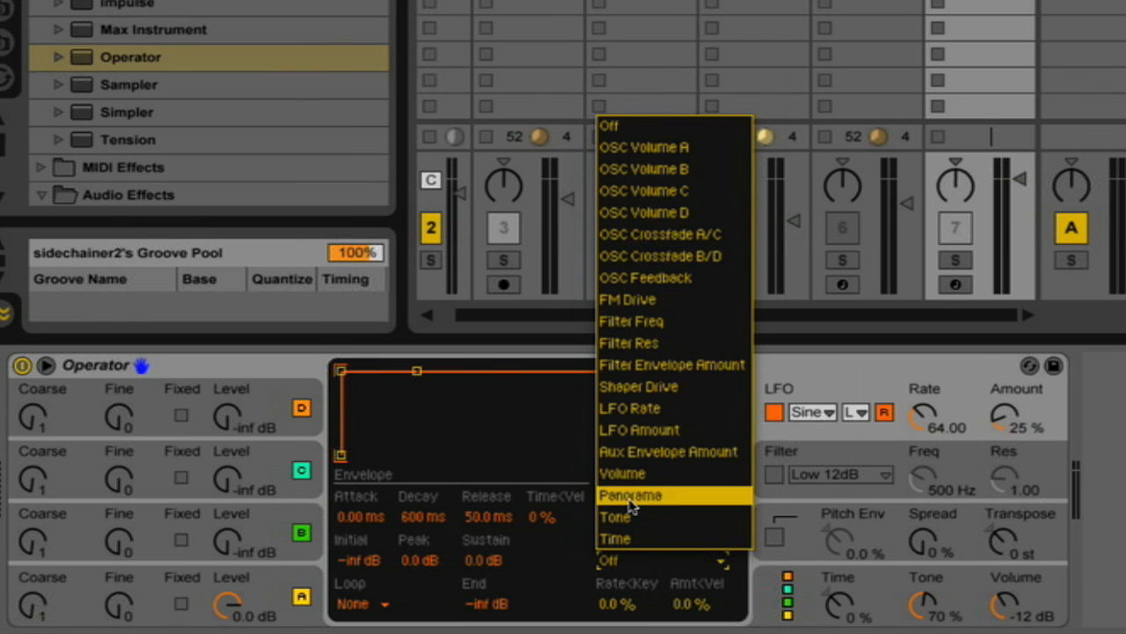
{"action": "left_click", "coordinate": [627, 495]}
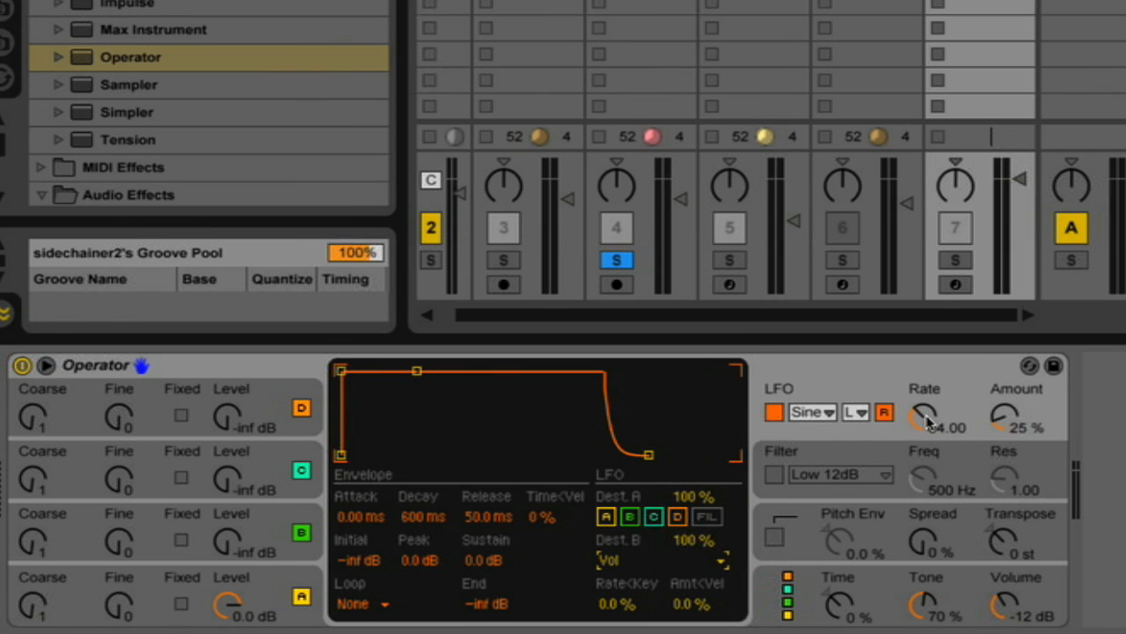
{"action": "left_click", "coordinate": [854, 412]}
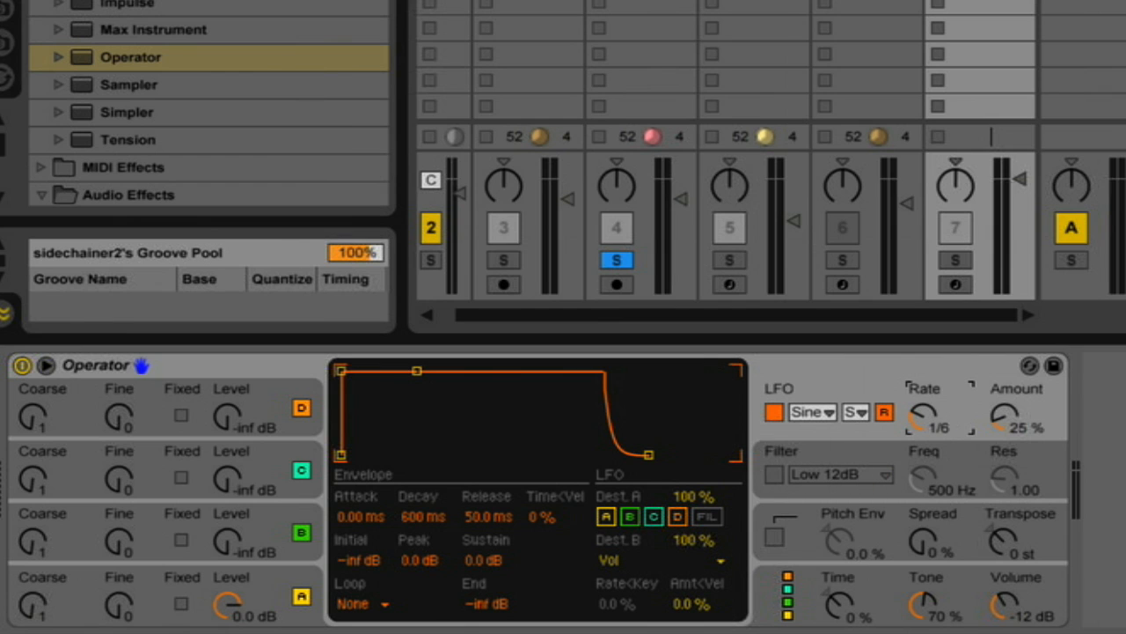
{"action": "left_click_drag", "start_coordinate": [1010, 419], "coordinate": [1010, 378]}
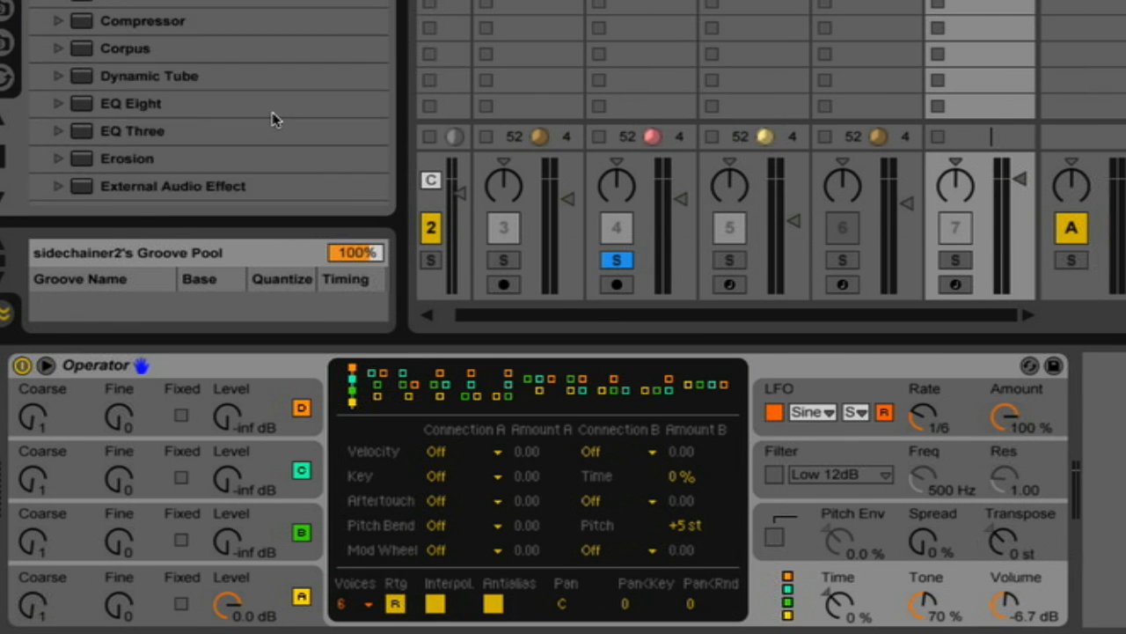
Step: Scroll the Live Devices browser down to the Overdrive effect for Drums2
{"action": "scroll", "scroll_direction": "down", "scroll_amount": 3}
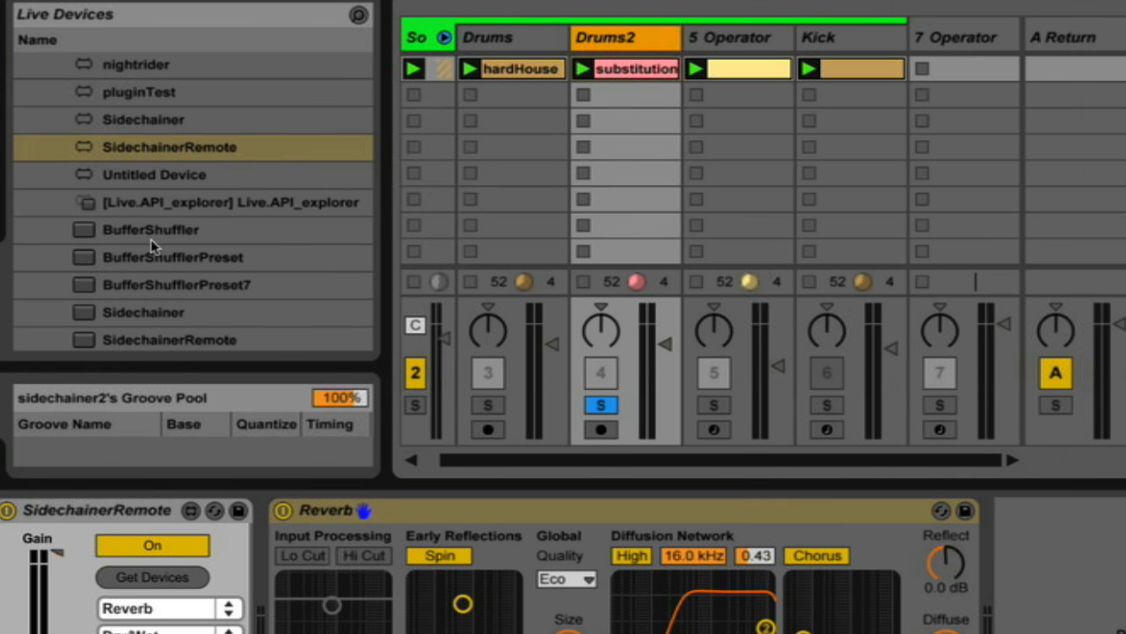
{"action": "scroll", "scroll_direction": "down", "scroll_amount": 3}
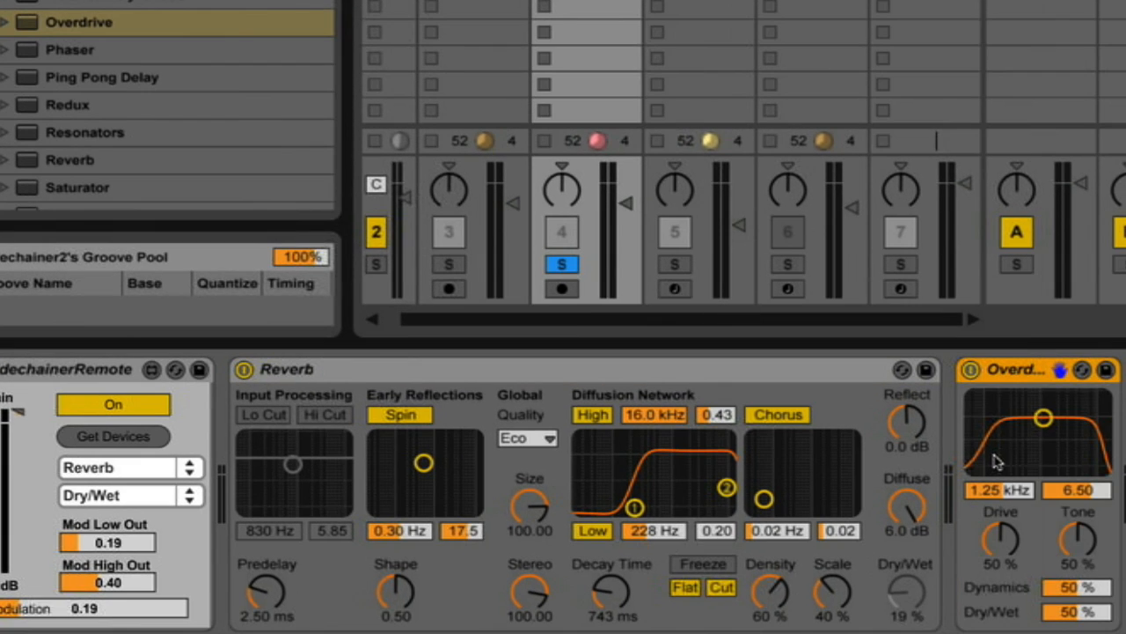
{"action": "mouse_move", "coordinate": [1038, 444]}
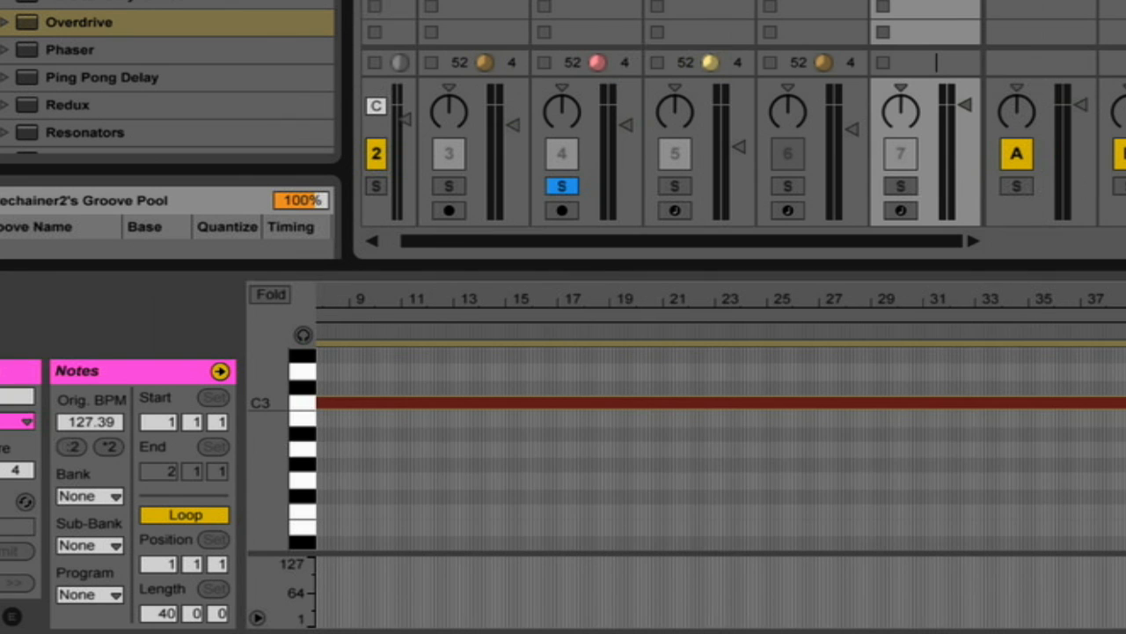
{"action": "mouse_move", "coordinate": [598, 169]}
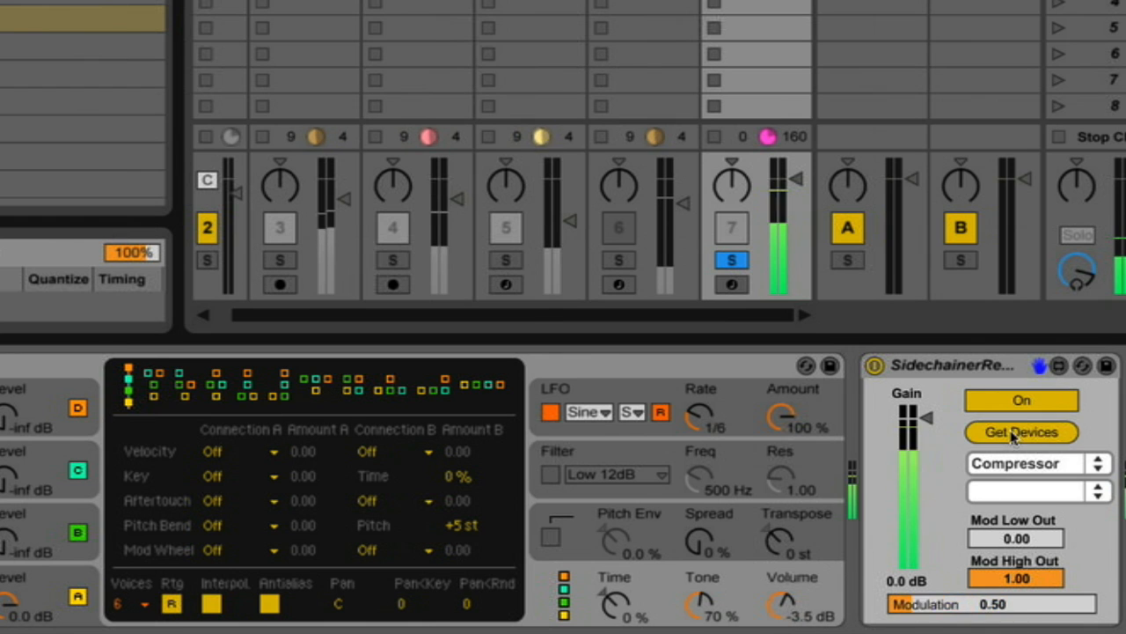
Step: Target the SidechainerRemote at the Overdrive's Filter Freq via Get Devices and play it
{"action": "left_click", "coordinate": [1035, 463]}
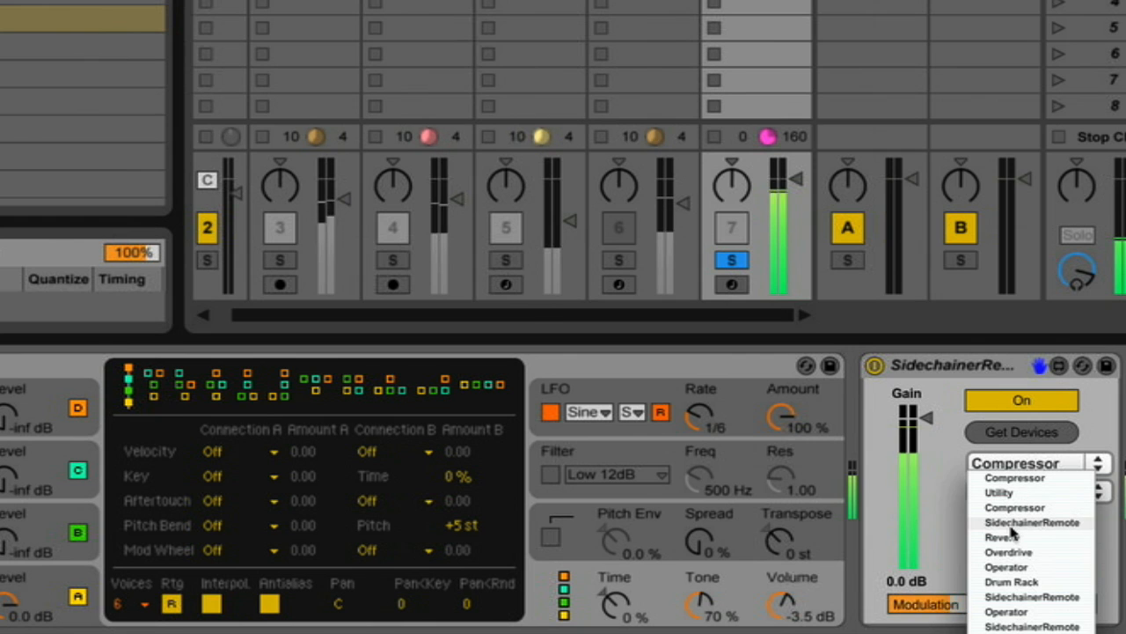
{"action": "left_click", "coordinate": [1008, 552]}
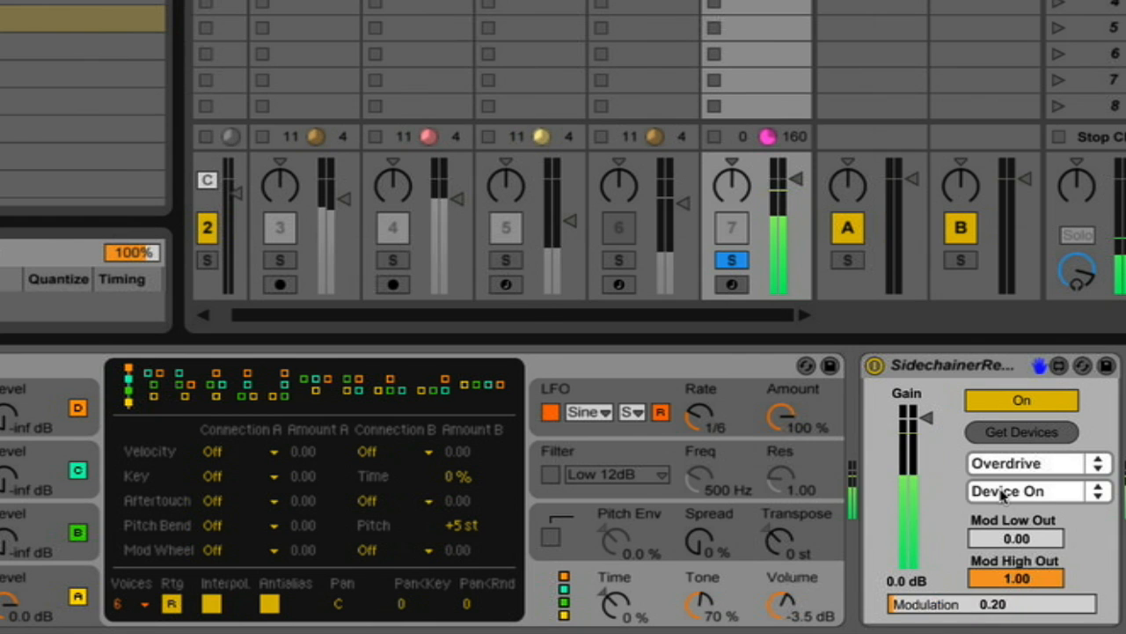
{"action": "left_click", "coordinate": [1029, 490]}
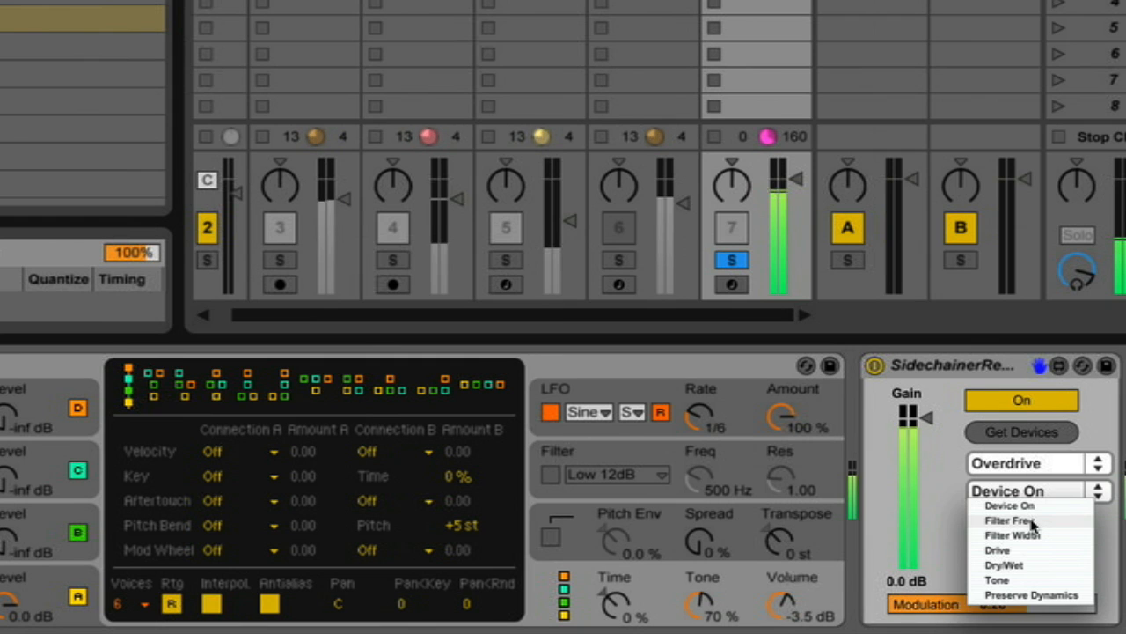
{"action": "left_click", "coordinate": [1014, 521]}
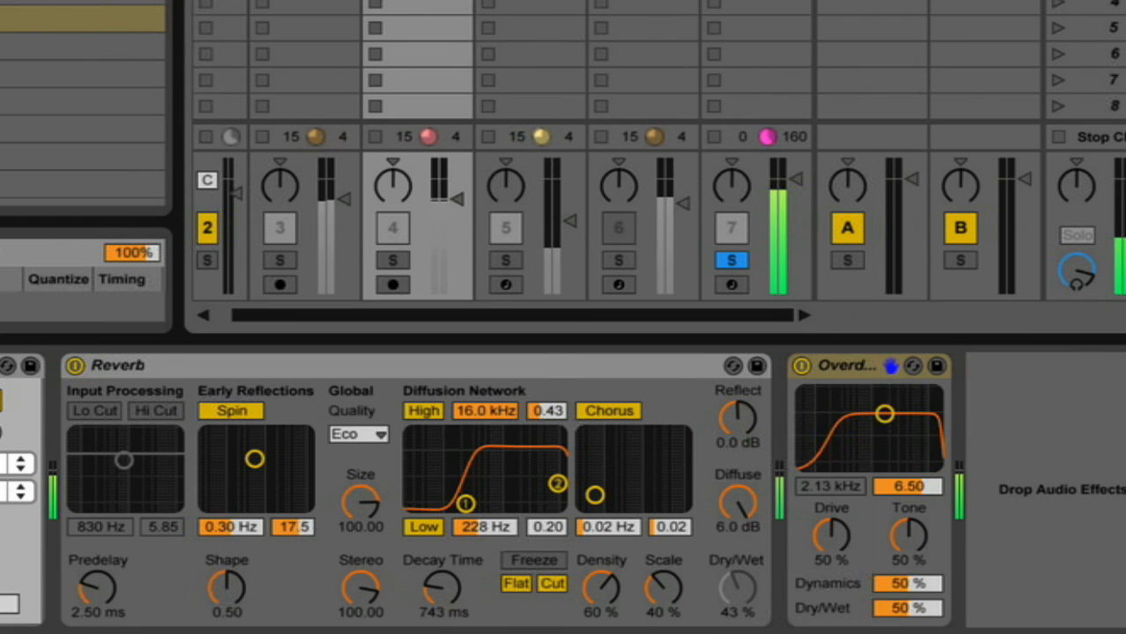
{"action": "left_click_drag", "start_coordinate": [884, 412], "coordinate": [810, 411]}
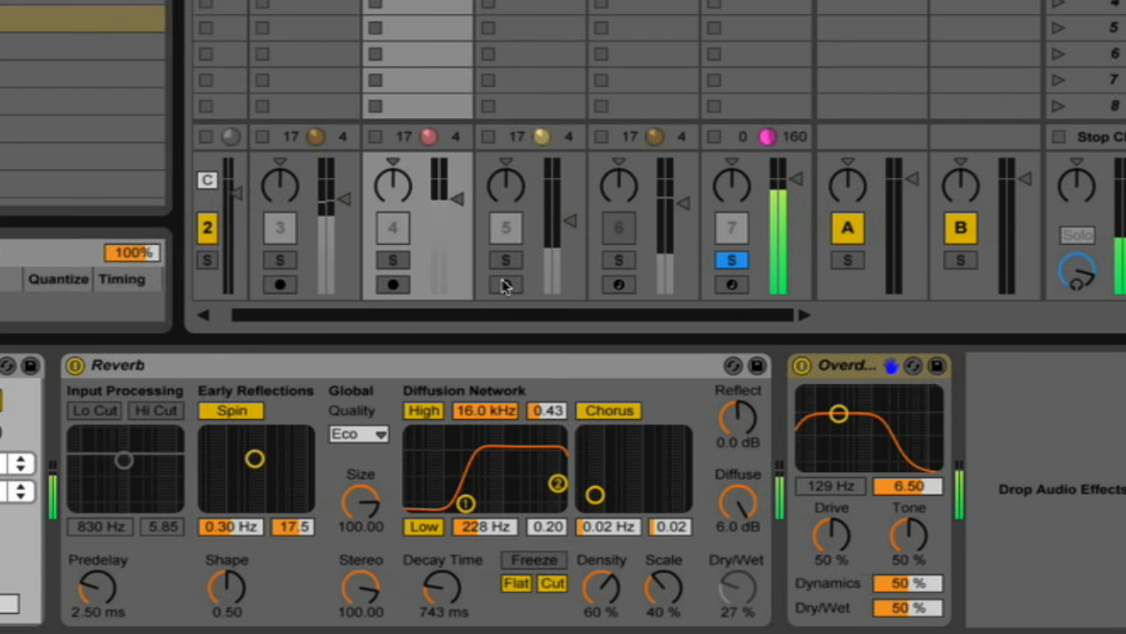
{"action": "left_click", "coordinate": [392, 261]}
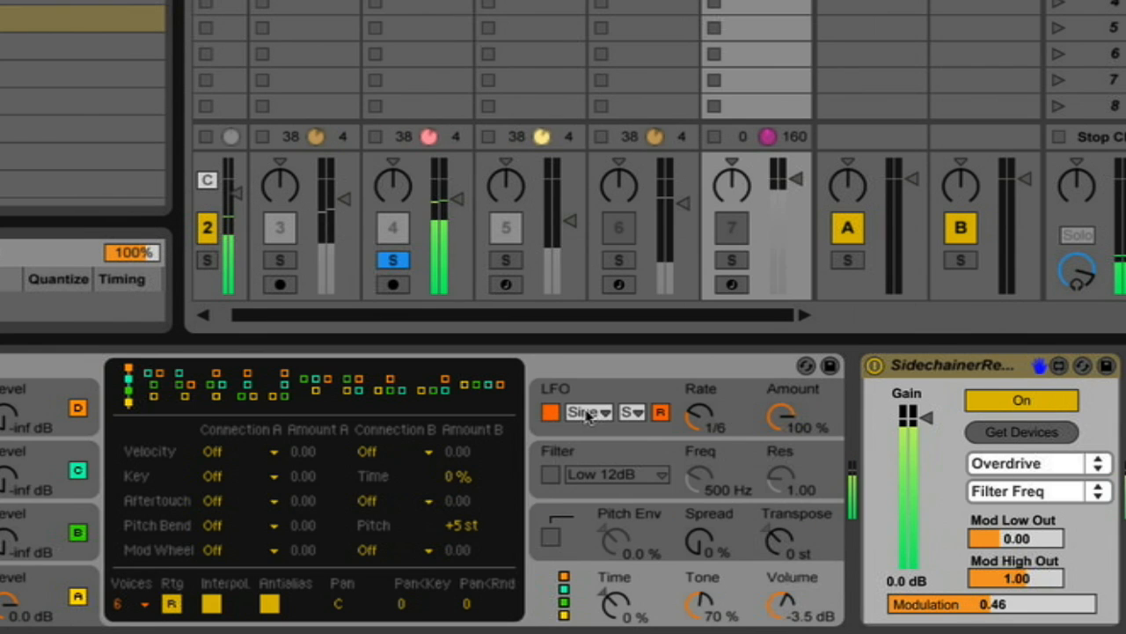
Step: Switch Operator's LFO waveform to S&H so the filter frequency jumps between values
{"action": "left_click", "coordinate": [587, 412]}
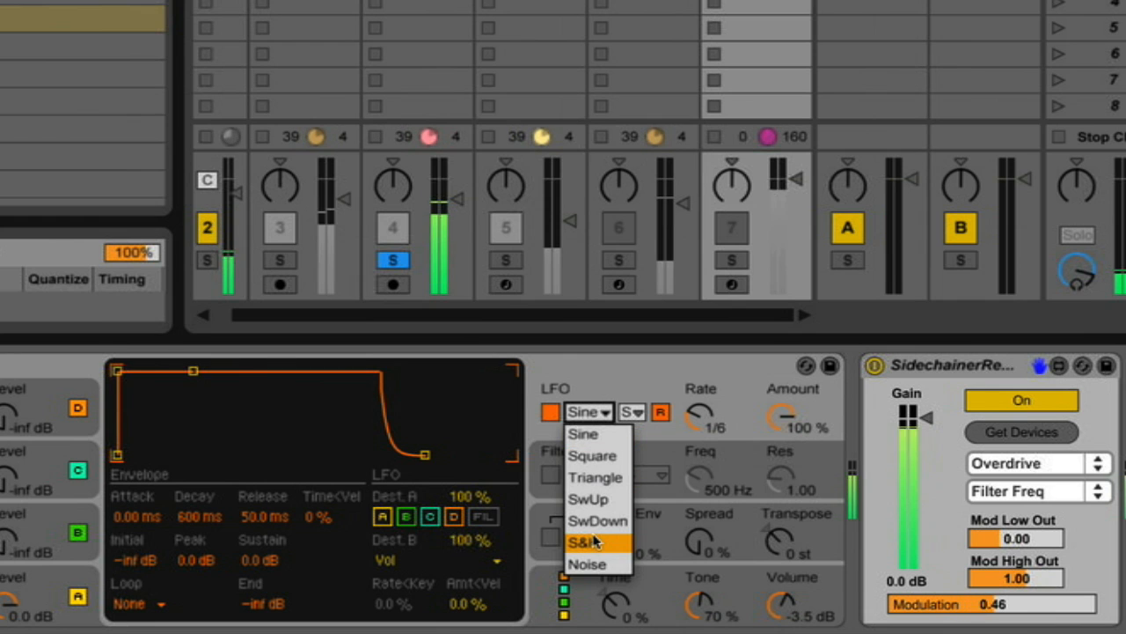
{"action": "left_click", "coordinate": [596, 540]}
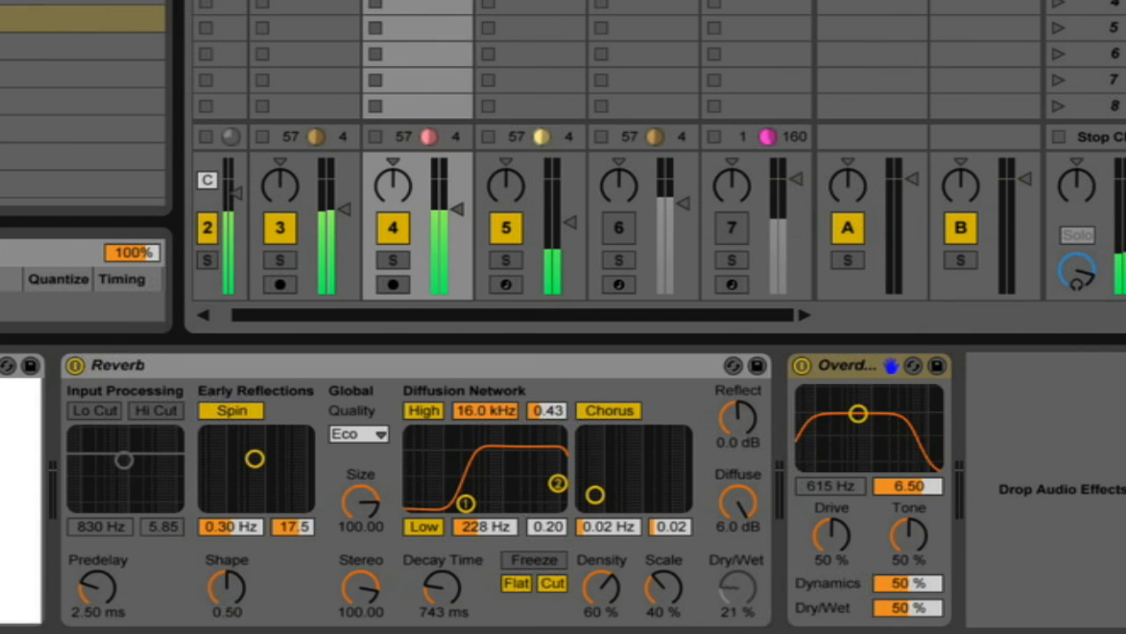
{"action": "left_click_drag", "start_coordinate": [859, 412], "coordinate": [891, 412]}
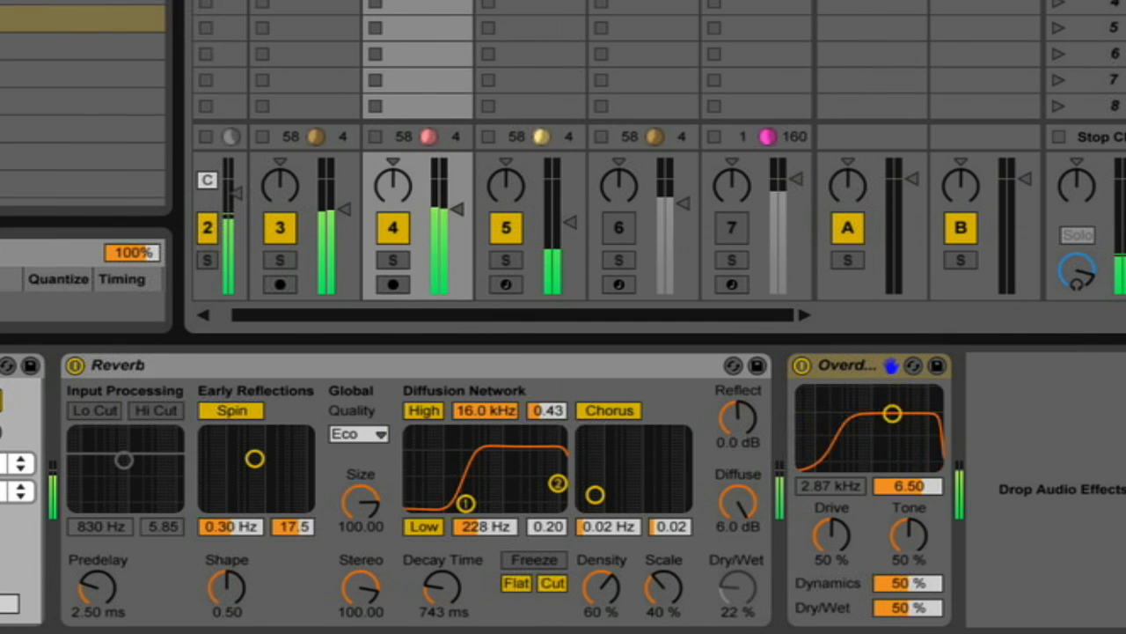